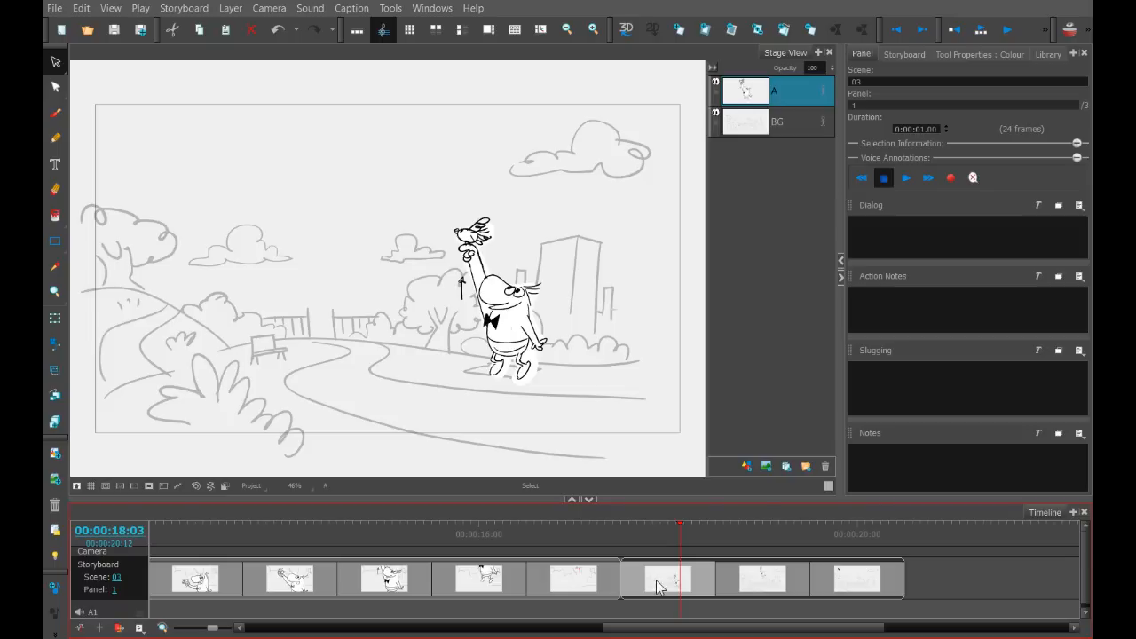
Step: Preview panels 2 and 3 in the Timeline and settle on panel 2 with Lenny floating
left_click(762, 579)
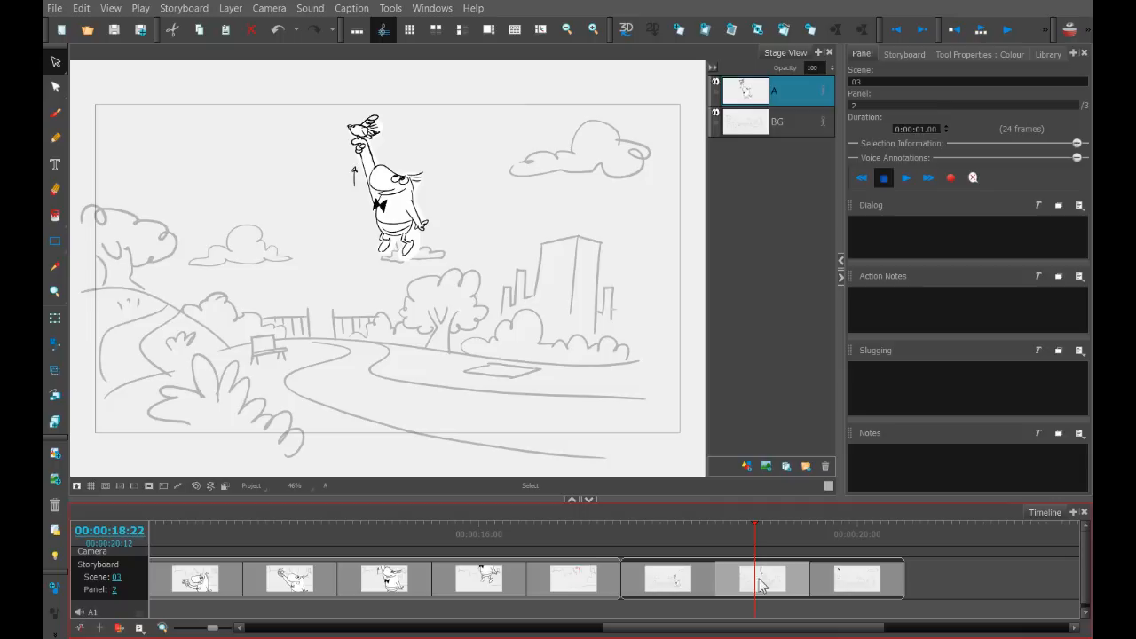
left_click(852, 579)
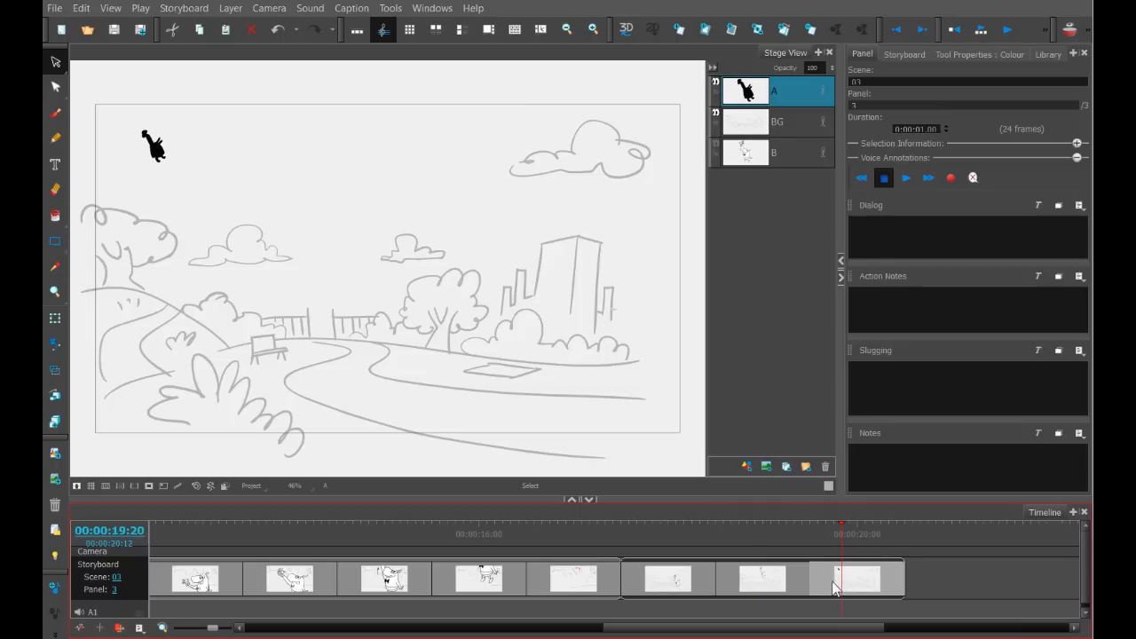
mouse_move(841, 591)
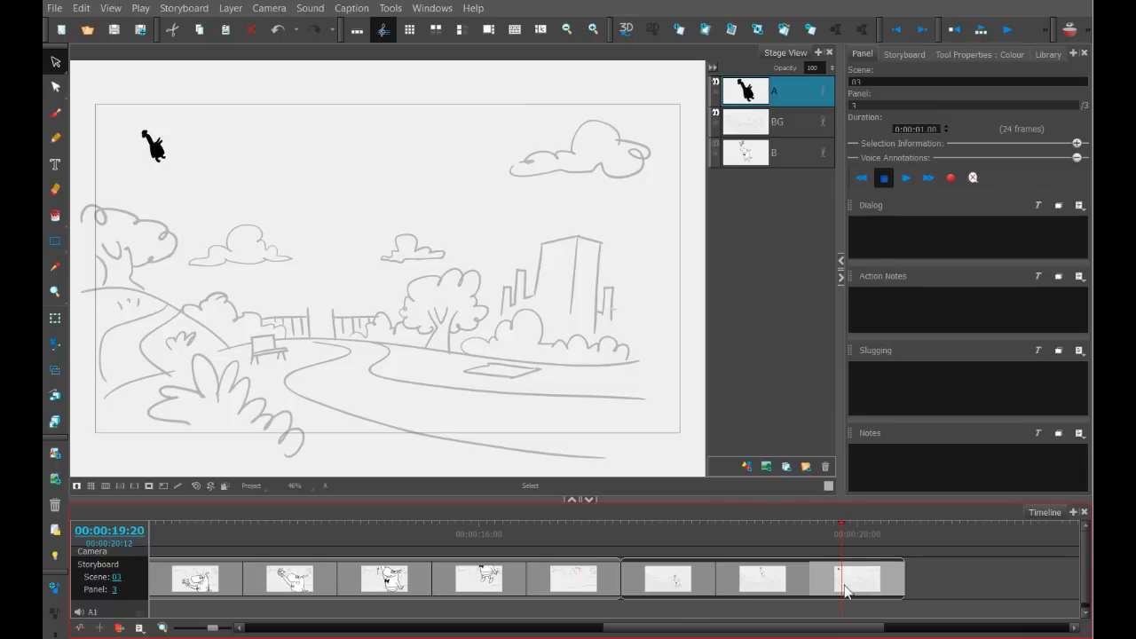
left_click(759, 578)
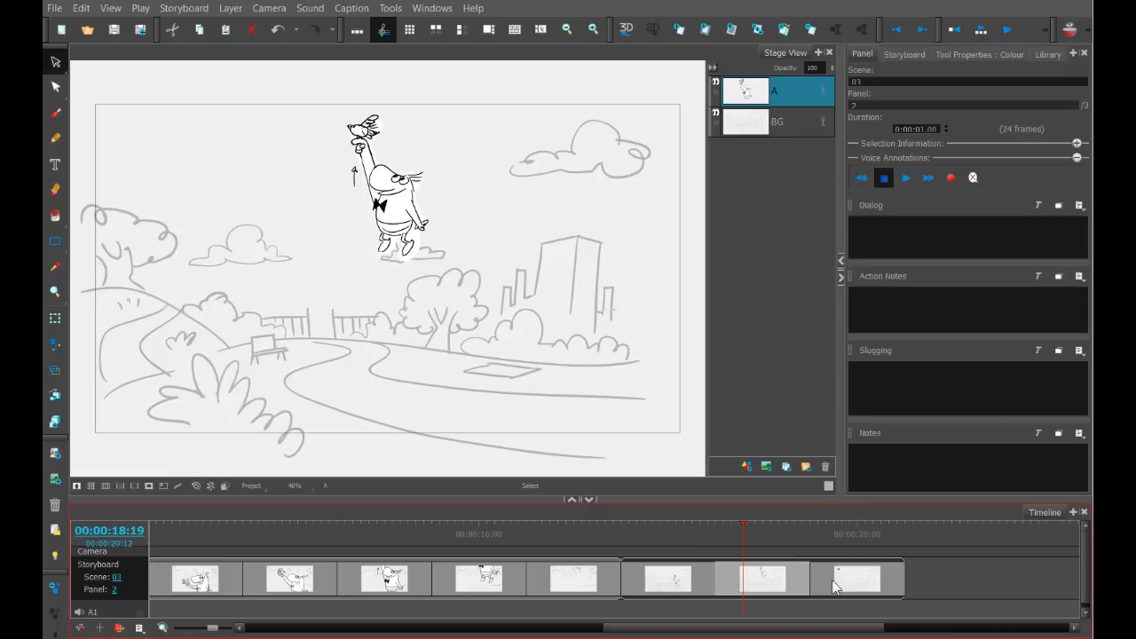
left_click(767, 577)
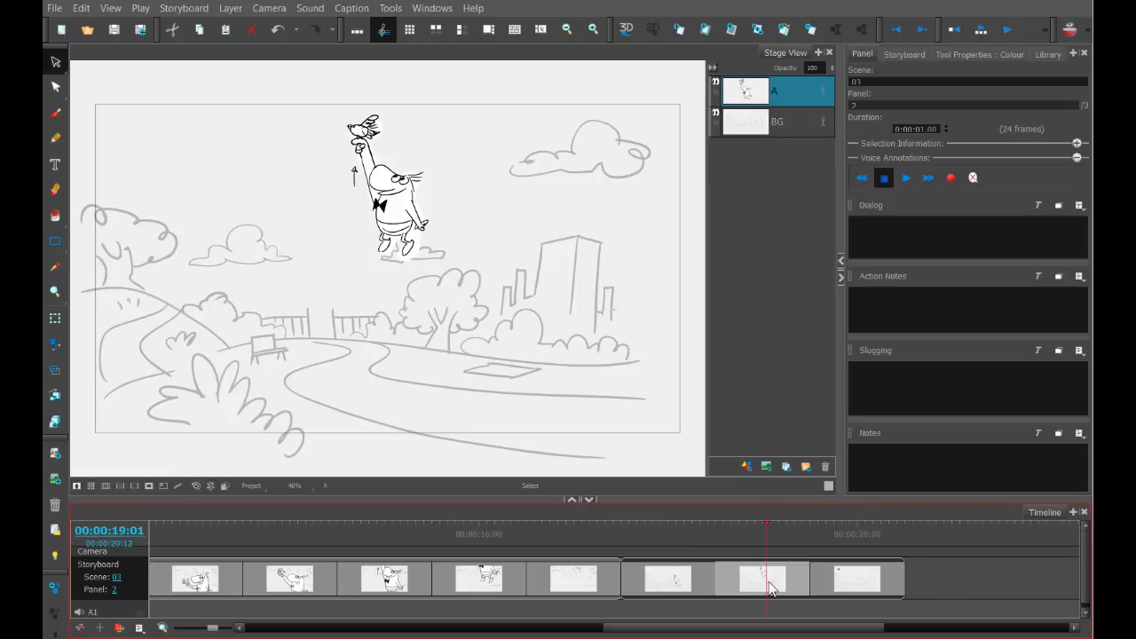
left_click(855, 578)
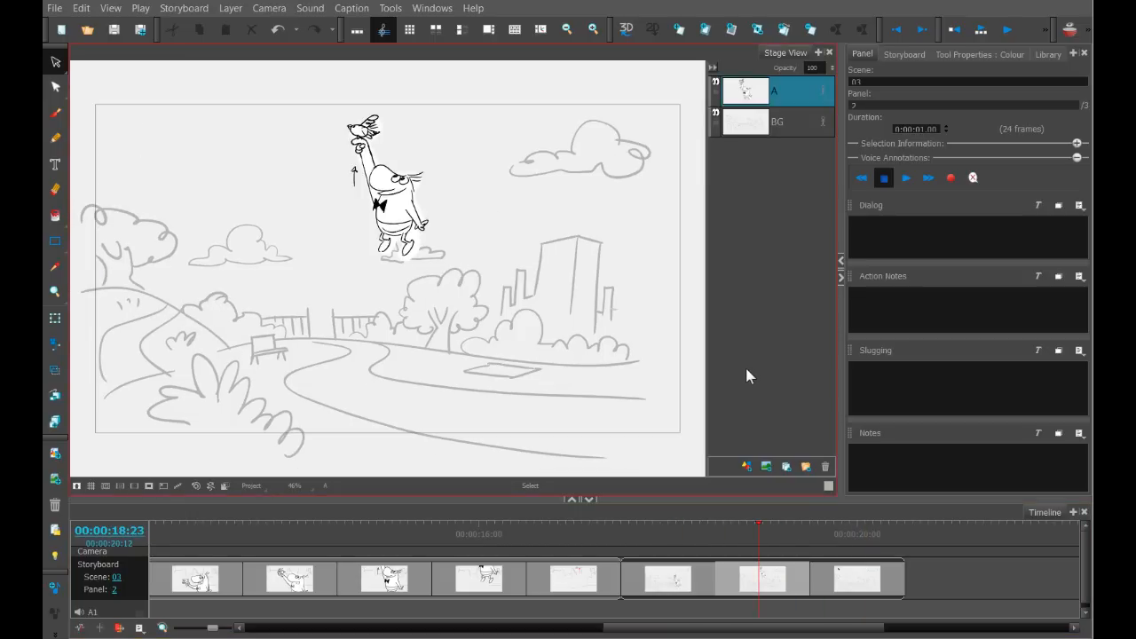
mouse_move(383, 28)
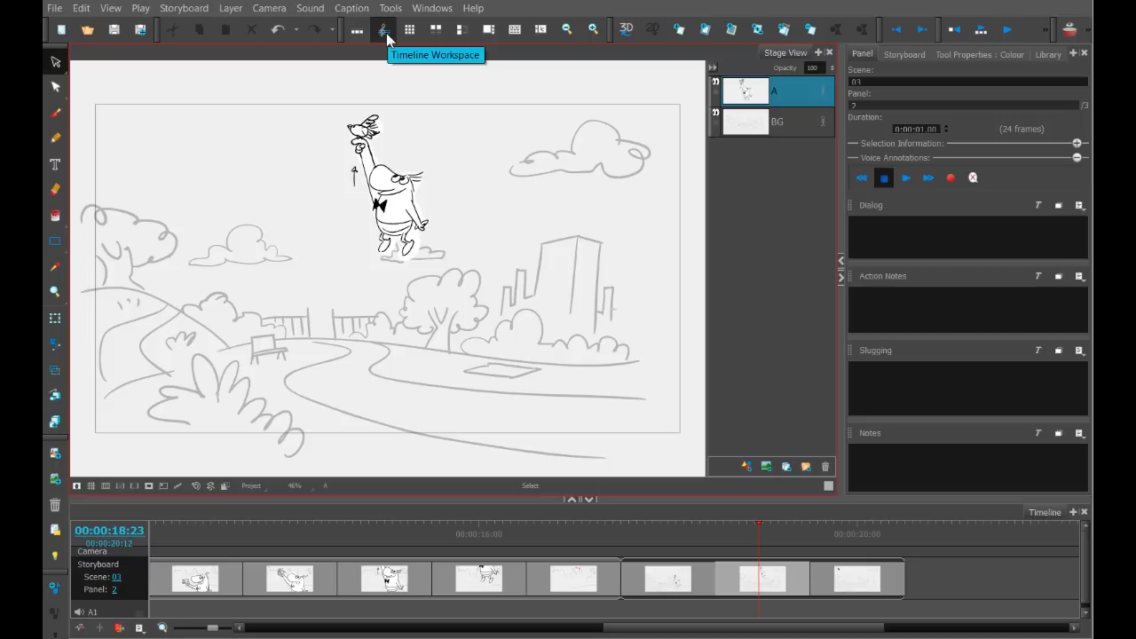
mouse_move(524, 584)
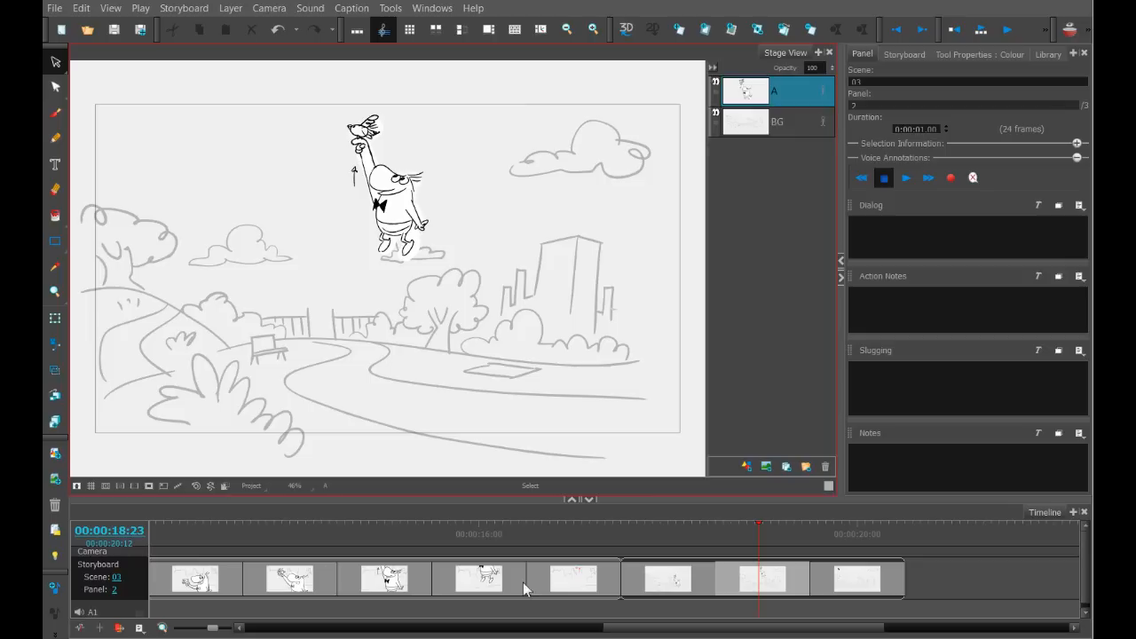
mouse_move(518, 598)
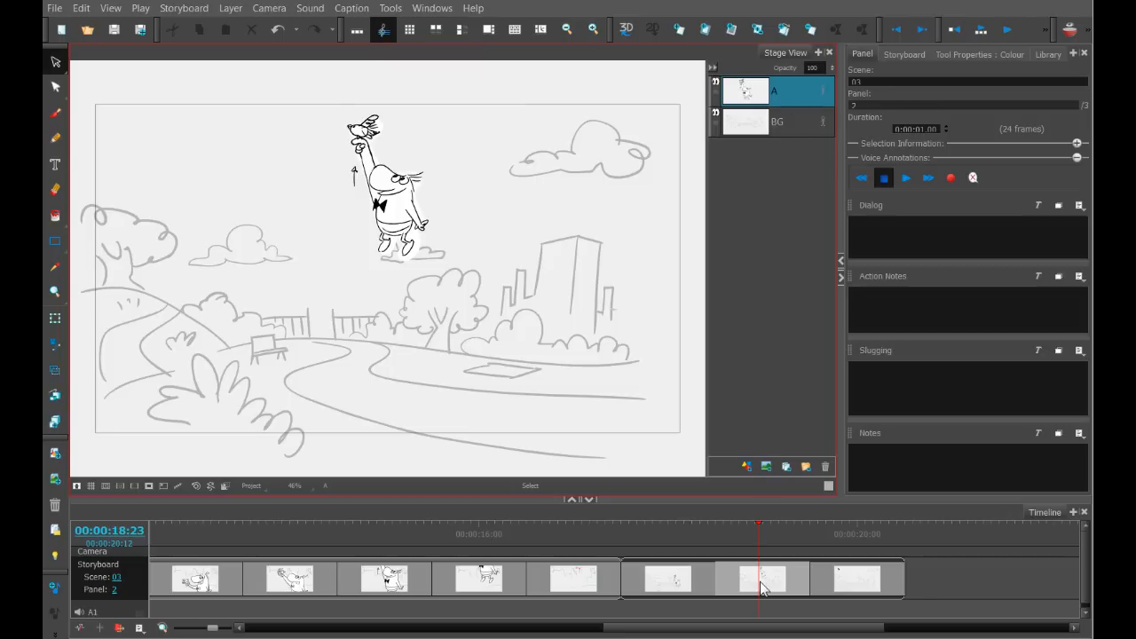
mouse_move(747, 592)
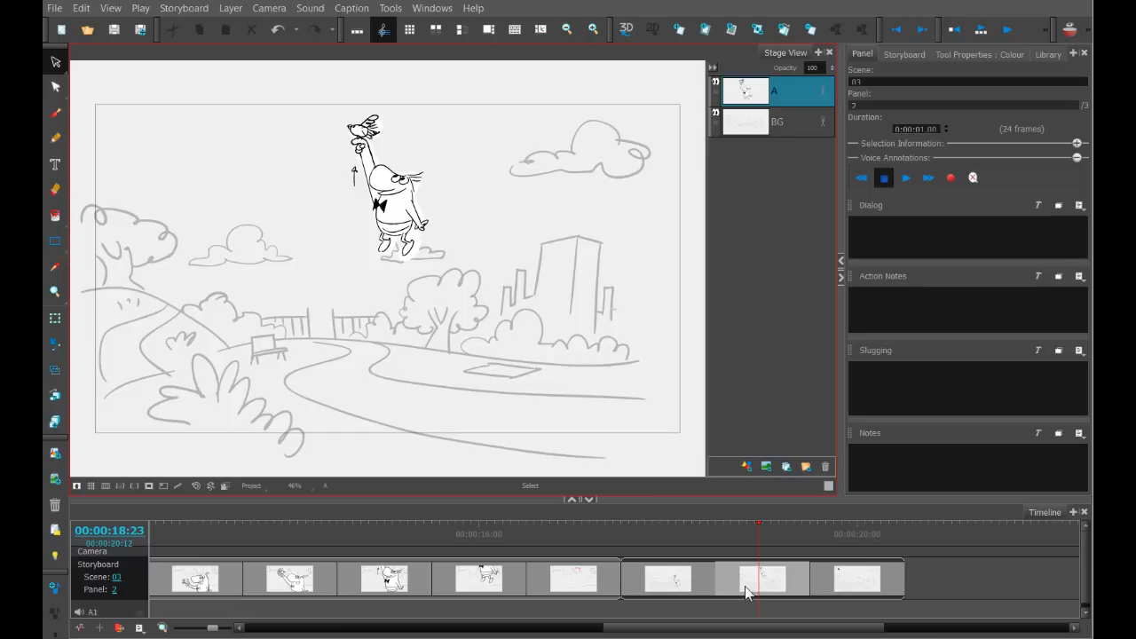
mouse_move(768, 528)
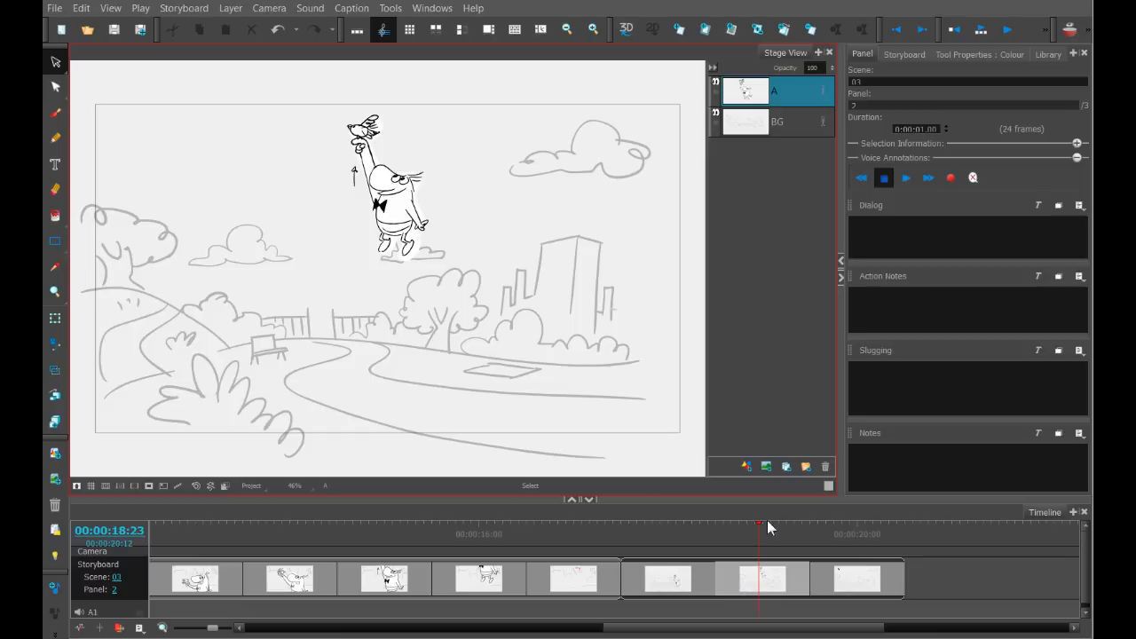
Step: Add a new layer to panel 2 and bring up the current tool's settings
left_click(746, 465)
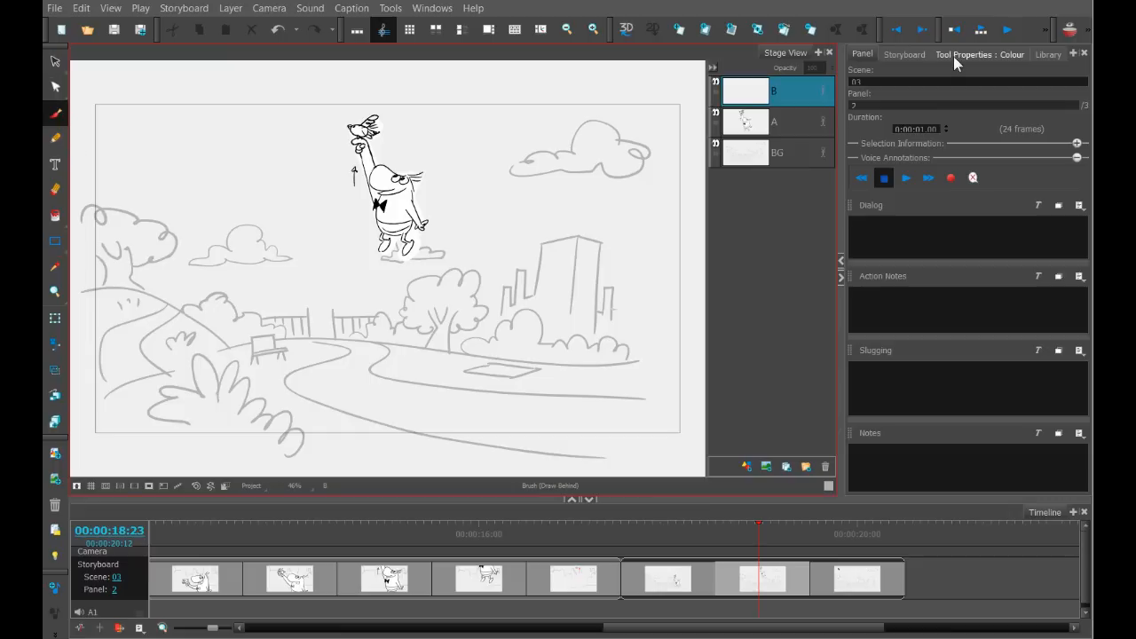
left_click(980, 54)
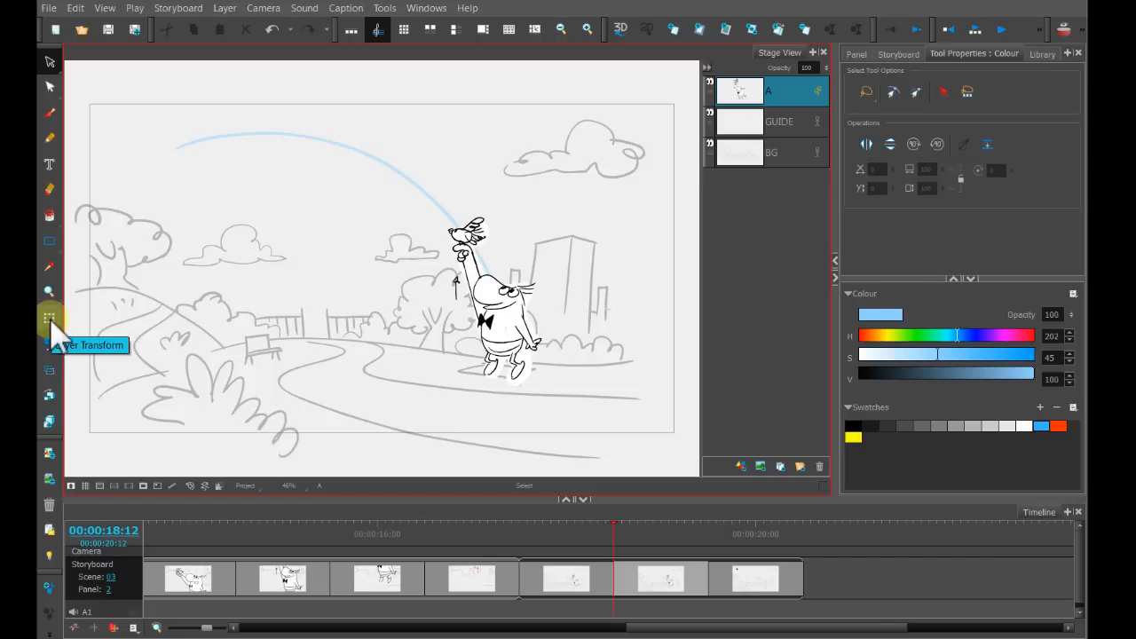
Step: Activate Layer Transform on Lenny so his bounding box and pivot appear
left_click(49, 319)
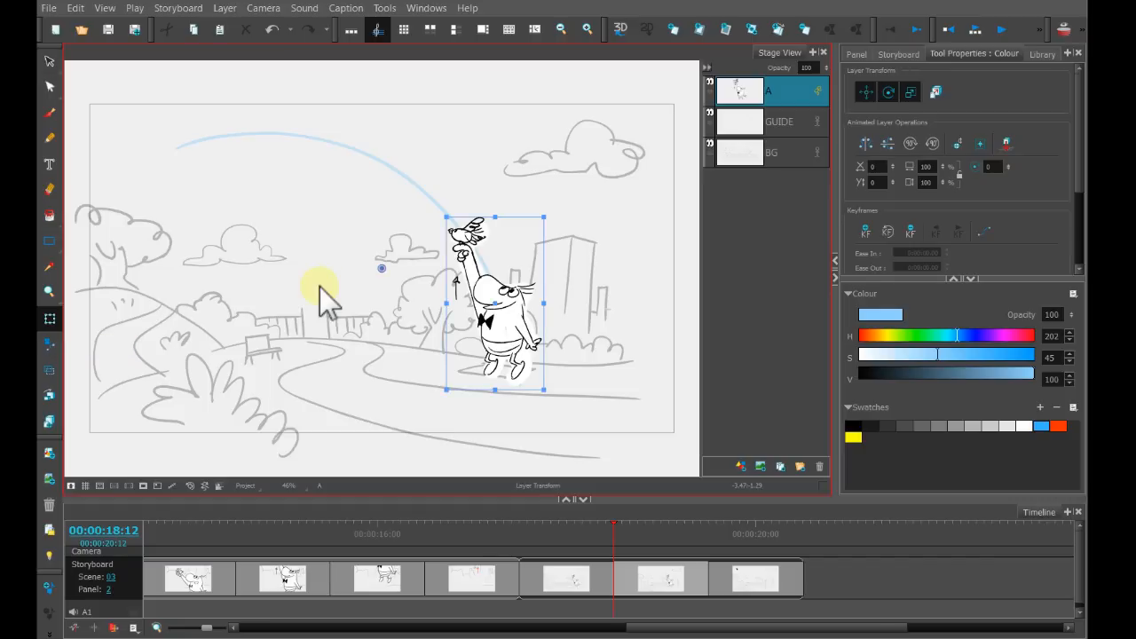
mouse_move(577, 434)
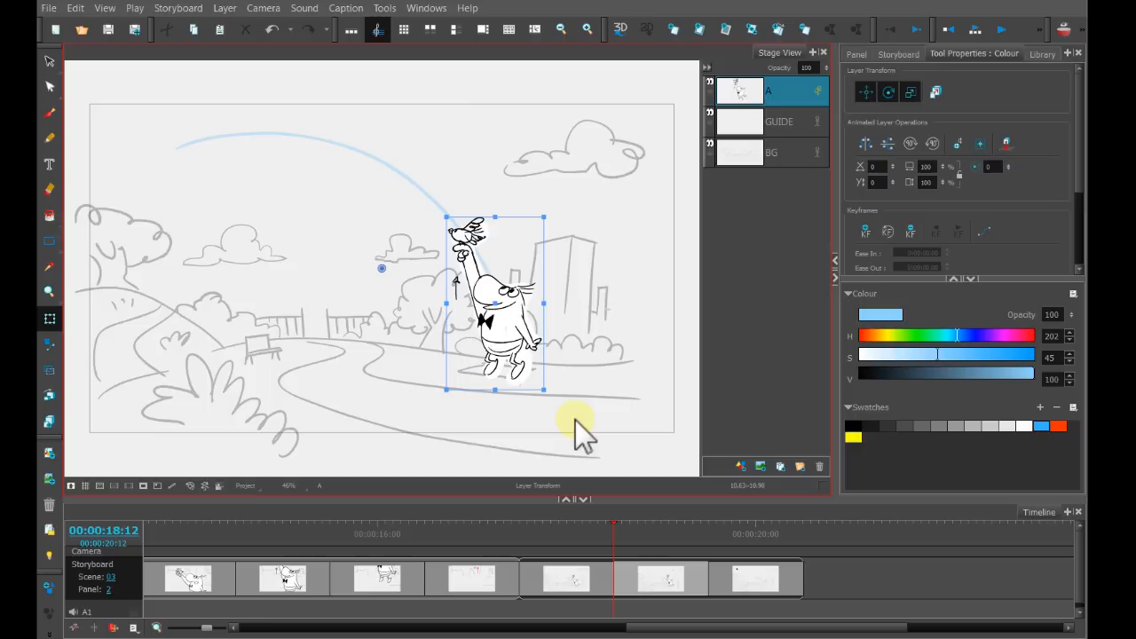
mouse_move(586, 319)
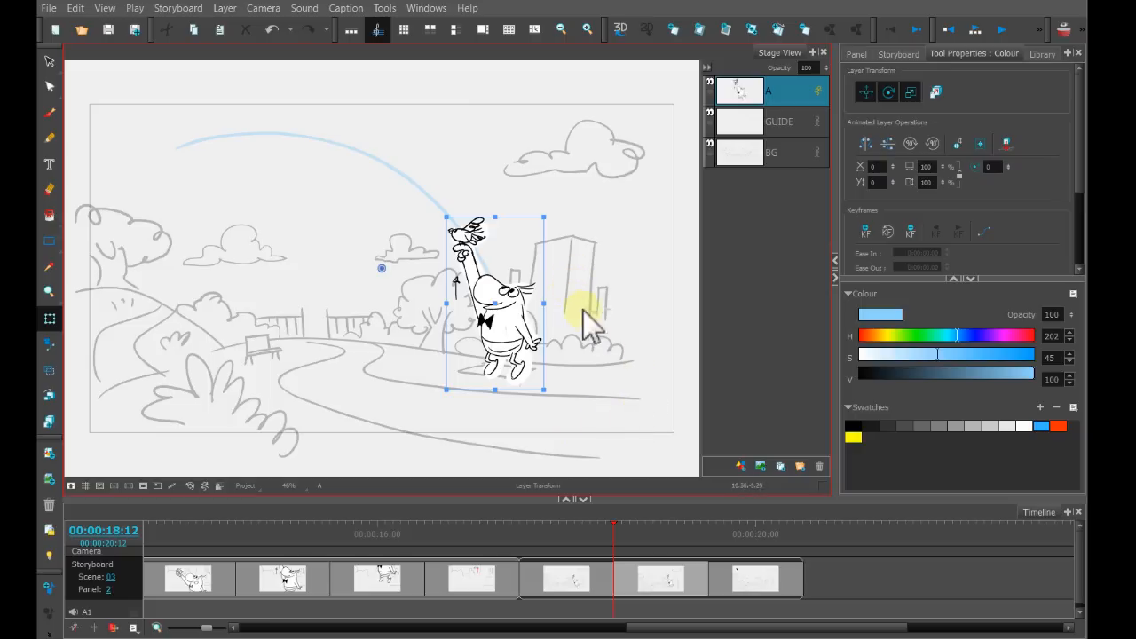
left_click_drag(589, 319, 497, 333)
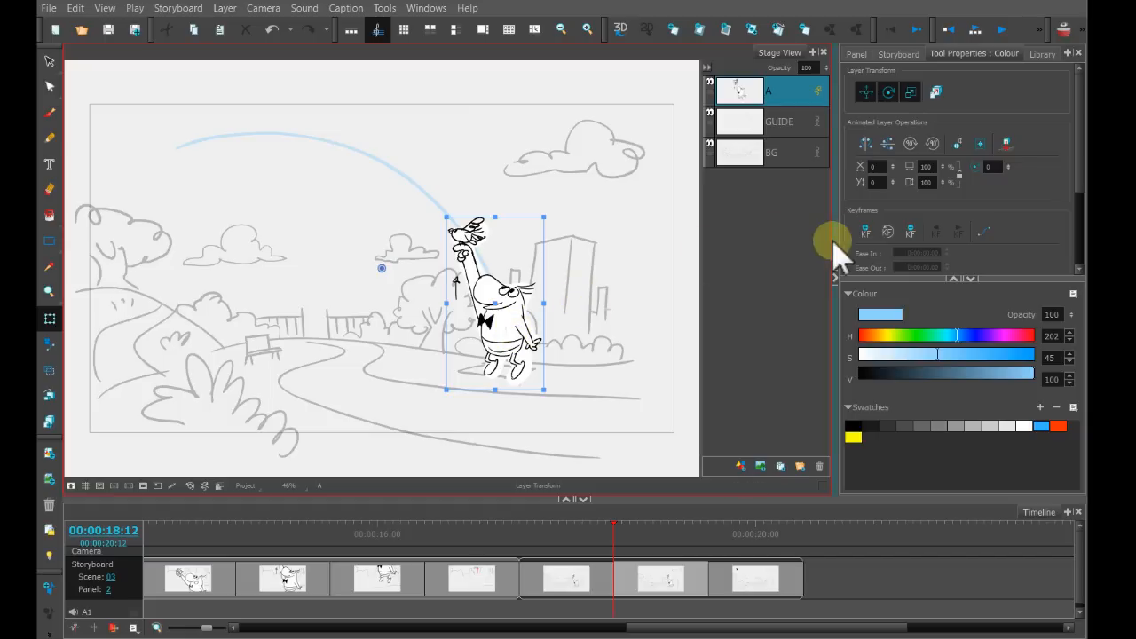
mouse_move(866, 231)
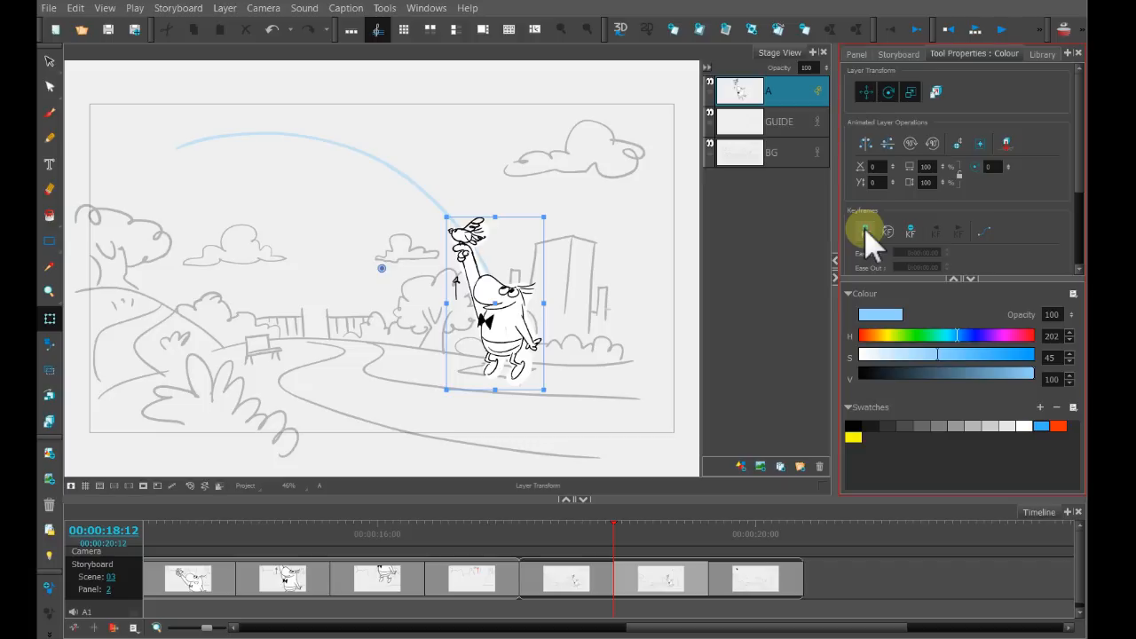
mouse_move(866, 233)
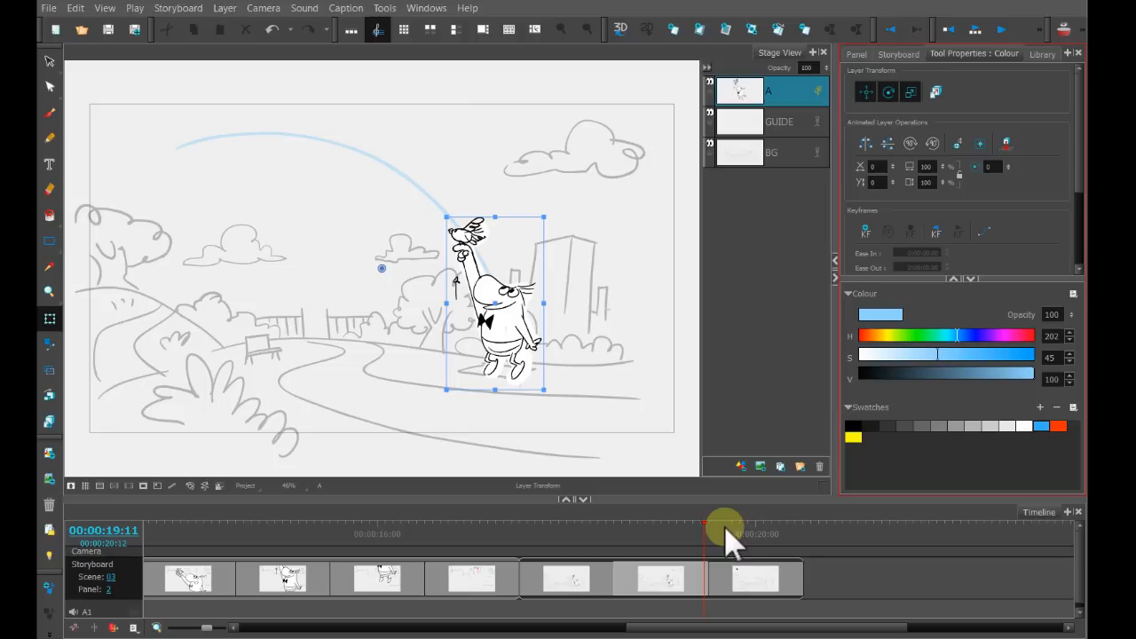
mouse_move(728, 340)
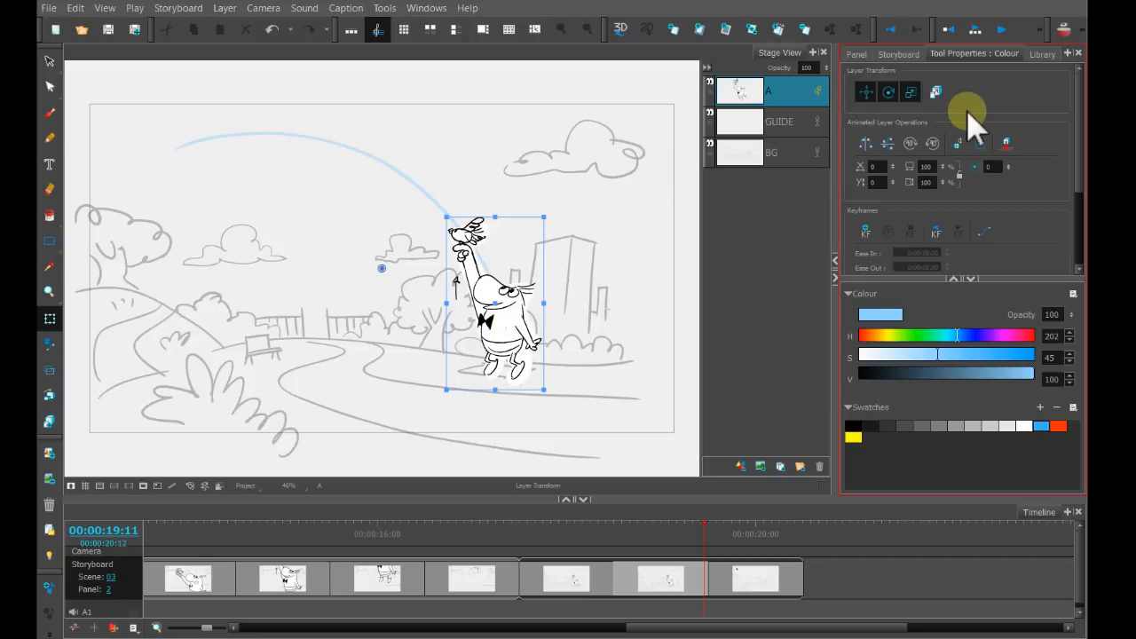
mouse_move(987, 158)
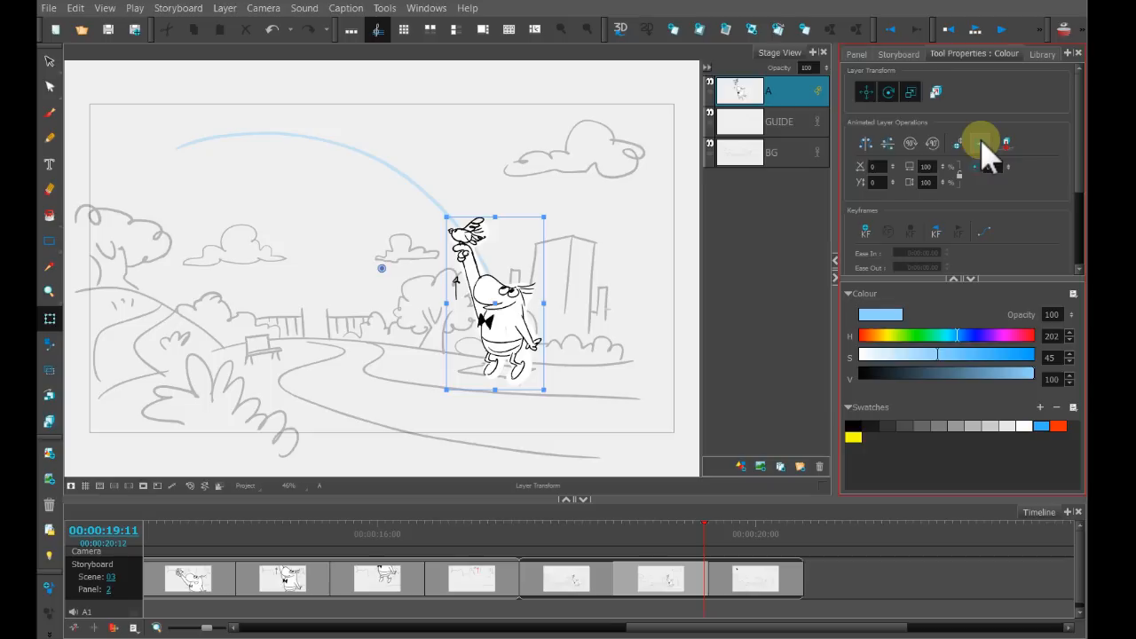
mouse_move(980, 146)
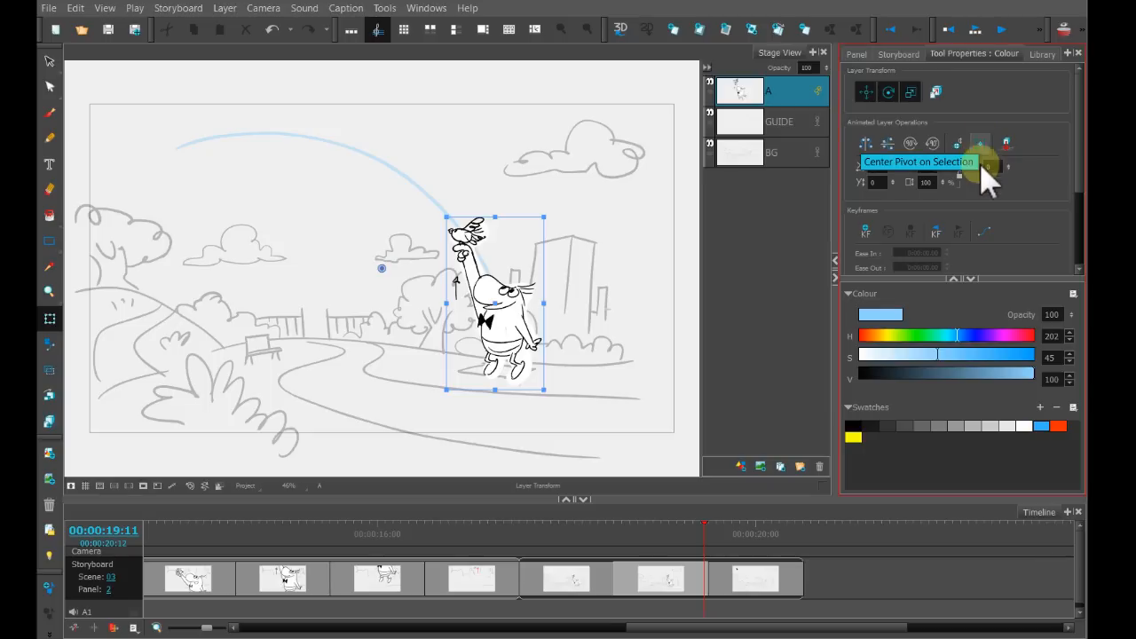
mouse_move(980, 151)
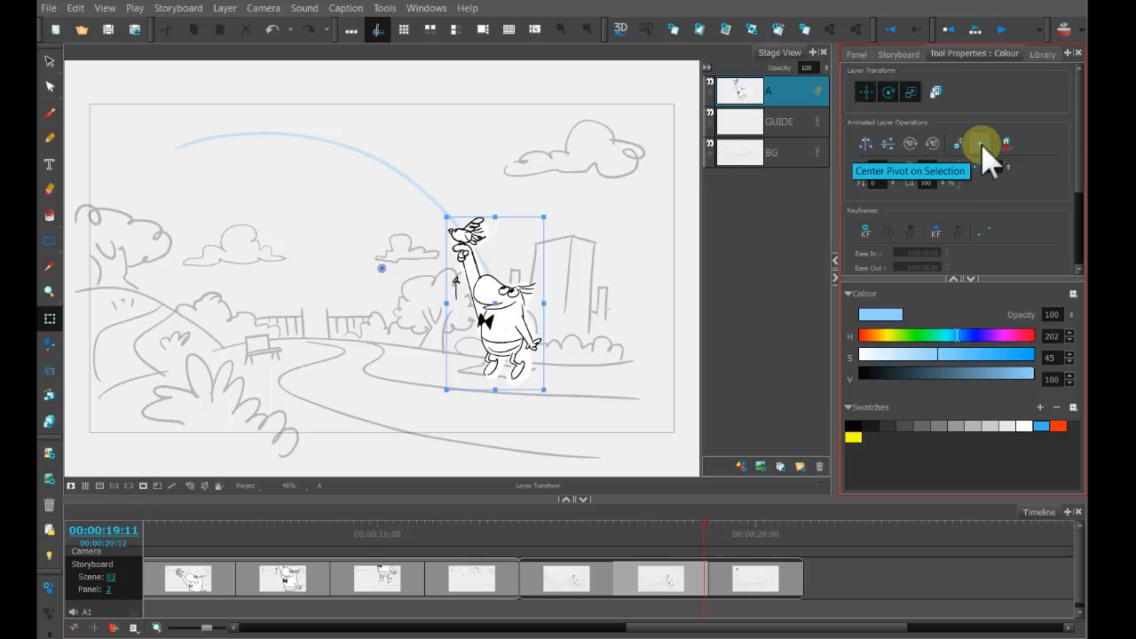
left_click(979, 144)
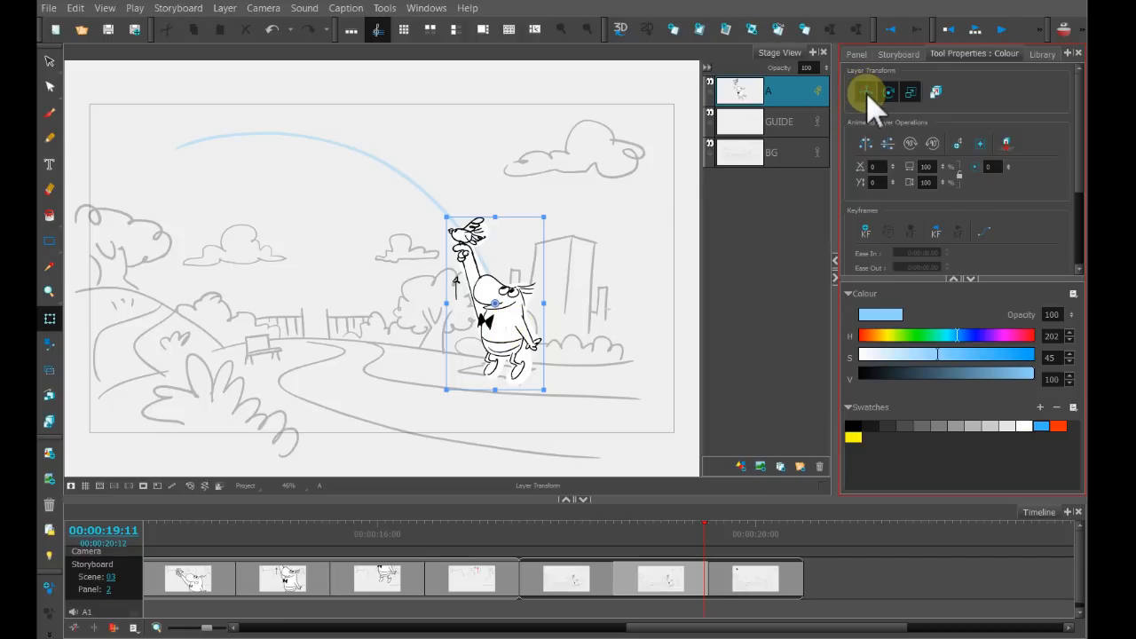
mouse_move(888, 92)
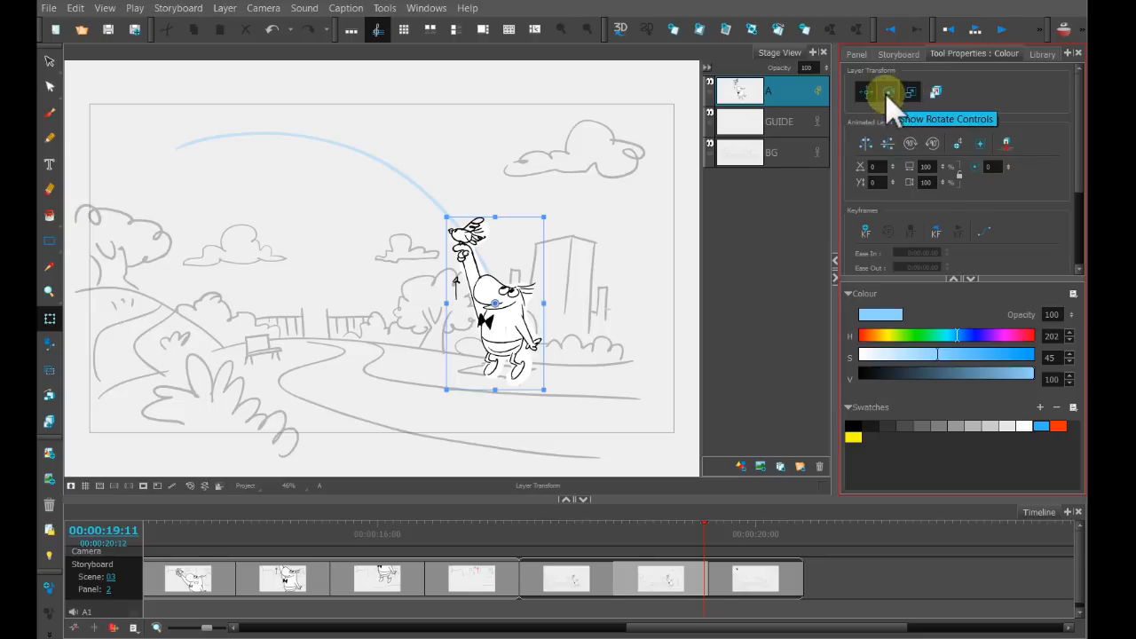
mouse_move(868, 93)
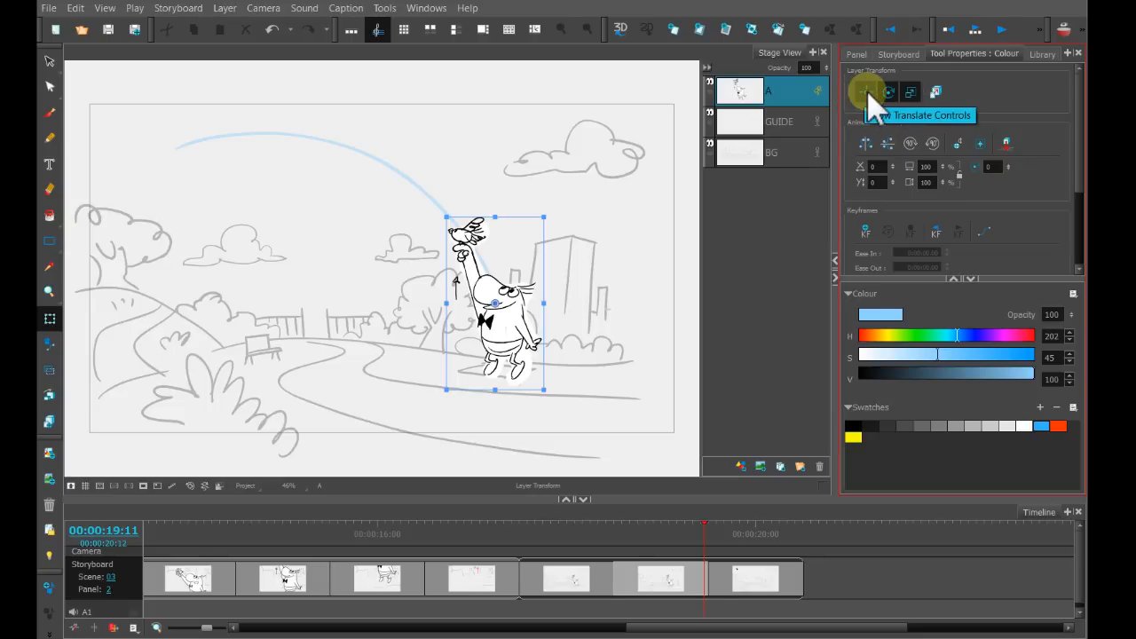
mouse_move(911, 93)
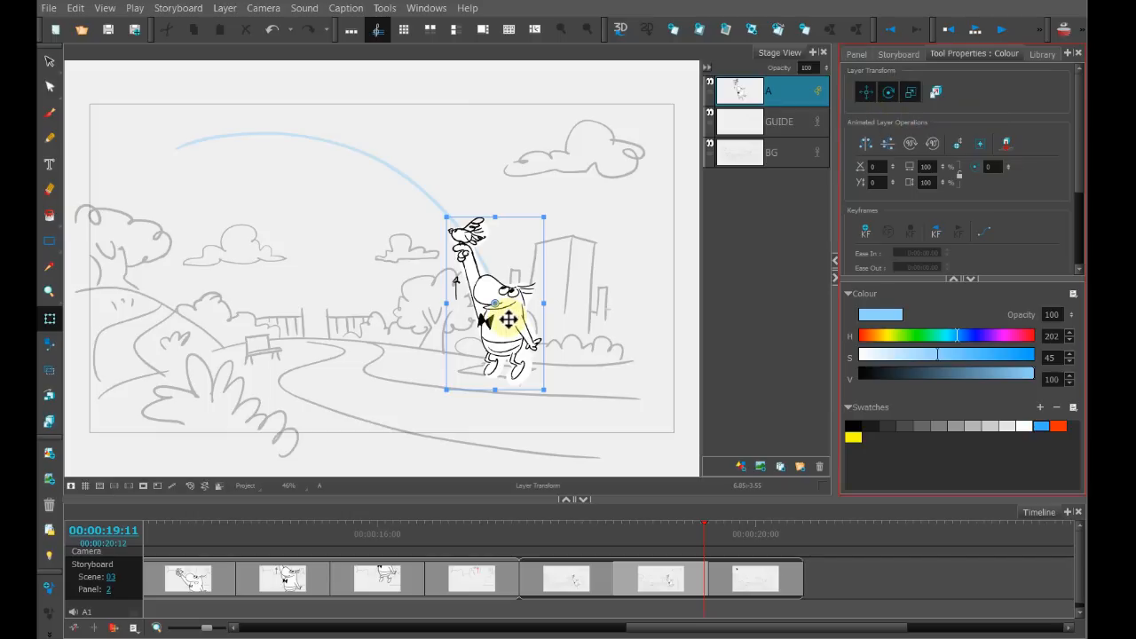
Step: Drag Lenny up to the top-left corner of the stage at the arc's start
left_click_drag(511, 302, 346, 163)
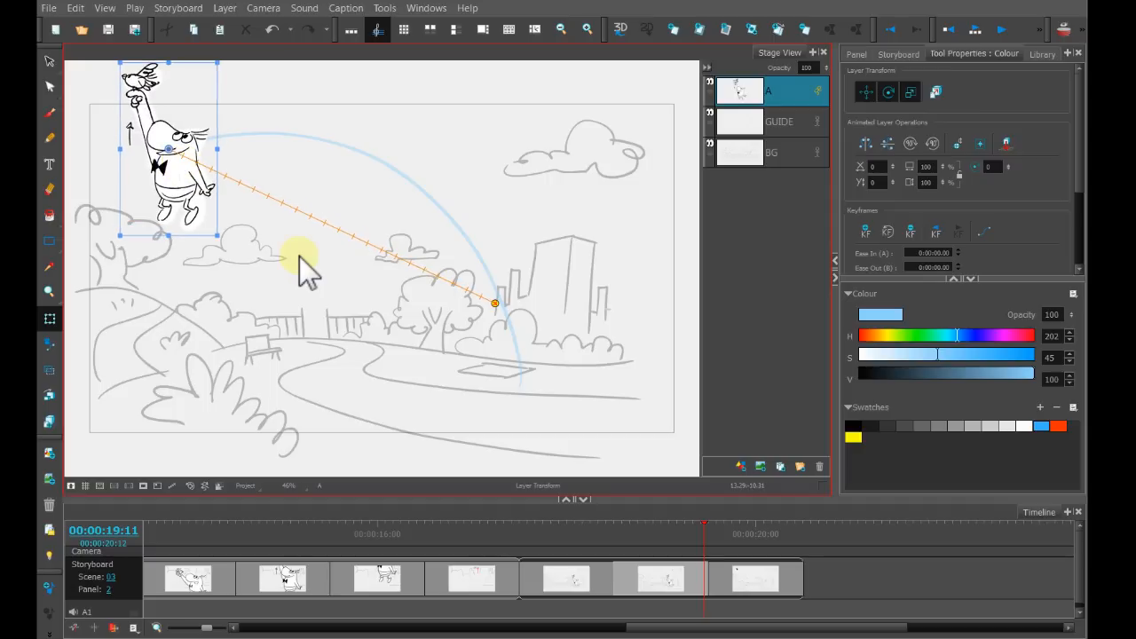
mouse_move(248, 85)
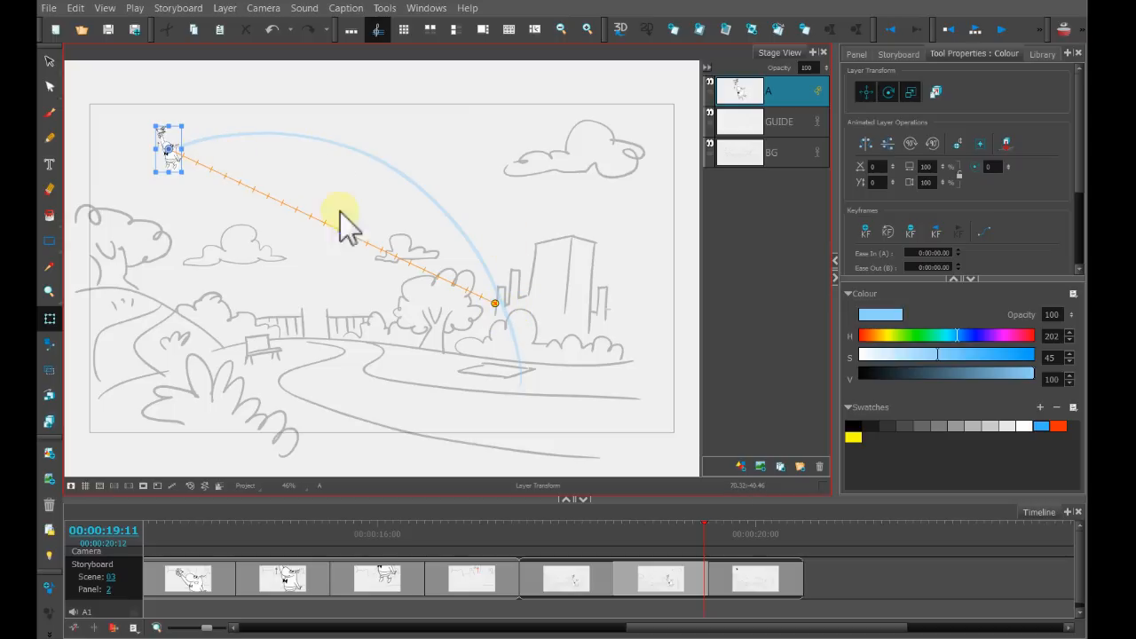
mouse_move(444, 209)
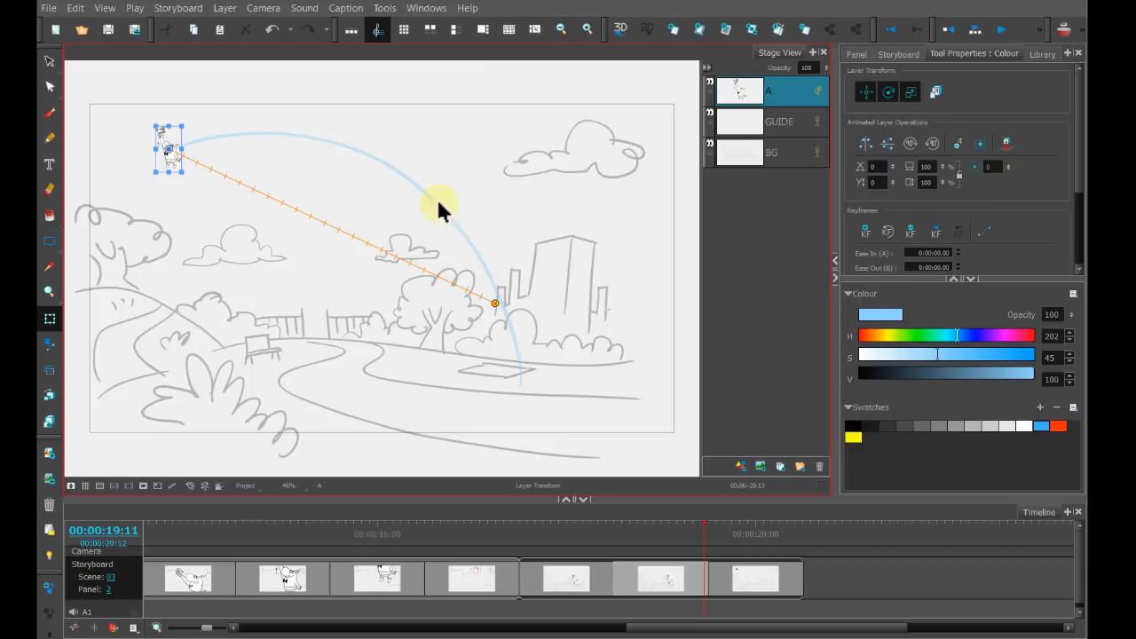
mouse_move(586, 373)
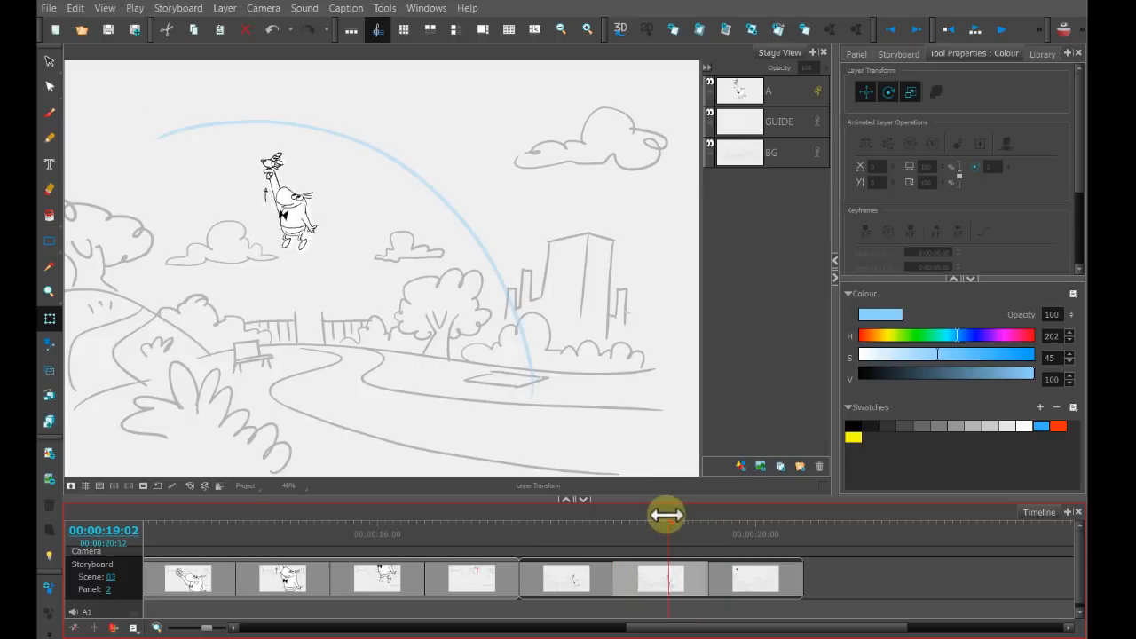
Step: Jump the playhead to a frame partway through panel 2's motion
left_click(769, 90)
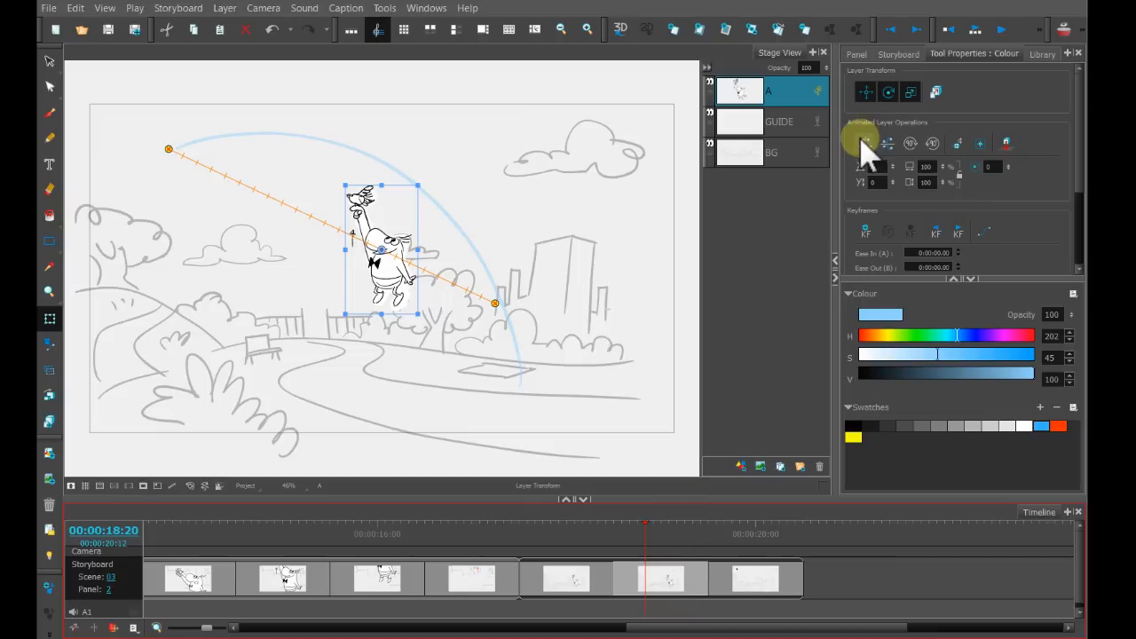
Step: Add a keyframe at the current mid-flight frame of panel 2
left_click(668, 579)
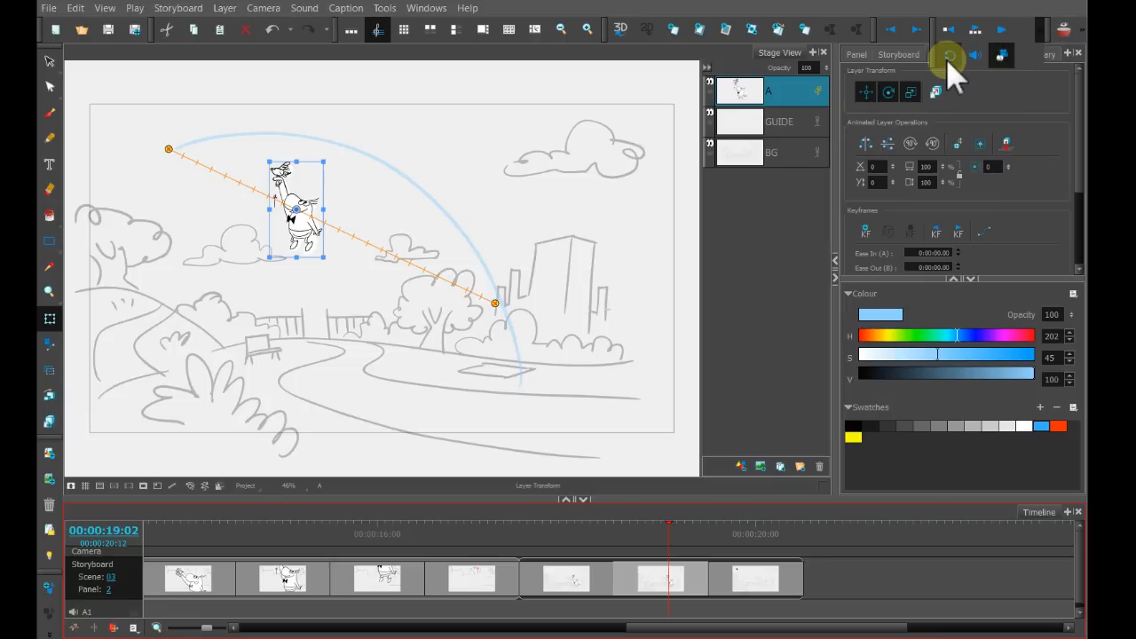
mouse_move(956, 55)
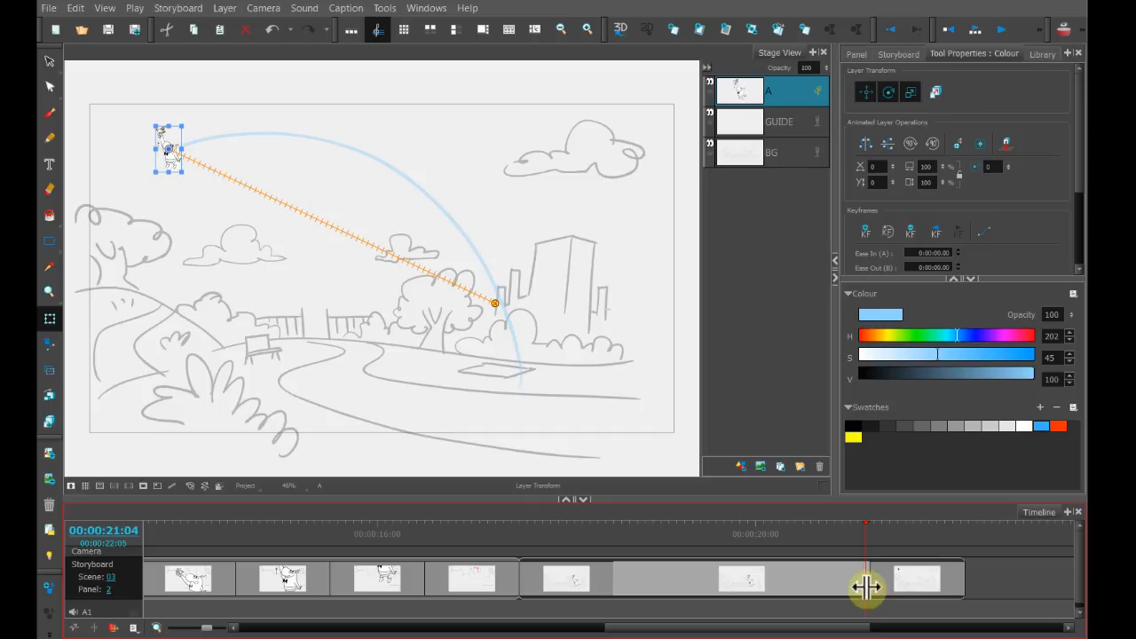
mouse_move(973, 32)
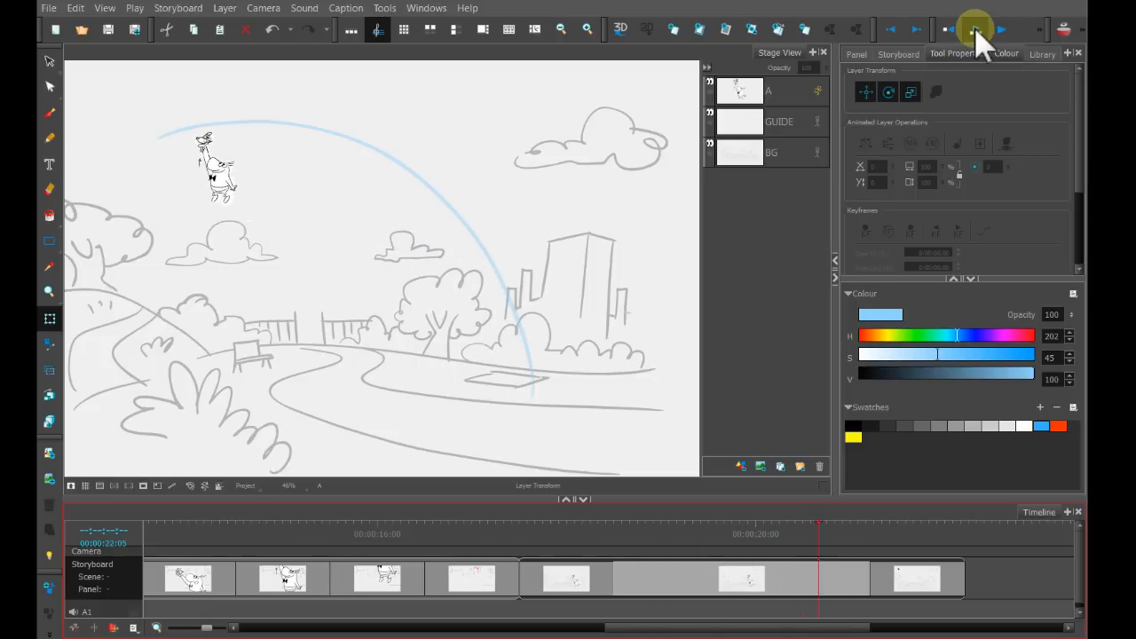
Step: Stop playback after previewing Lenny's flight on the lengthened panel
left_click(678, 523)
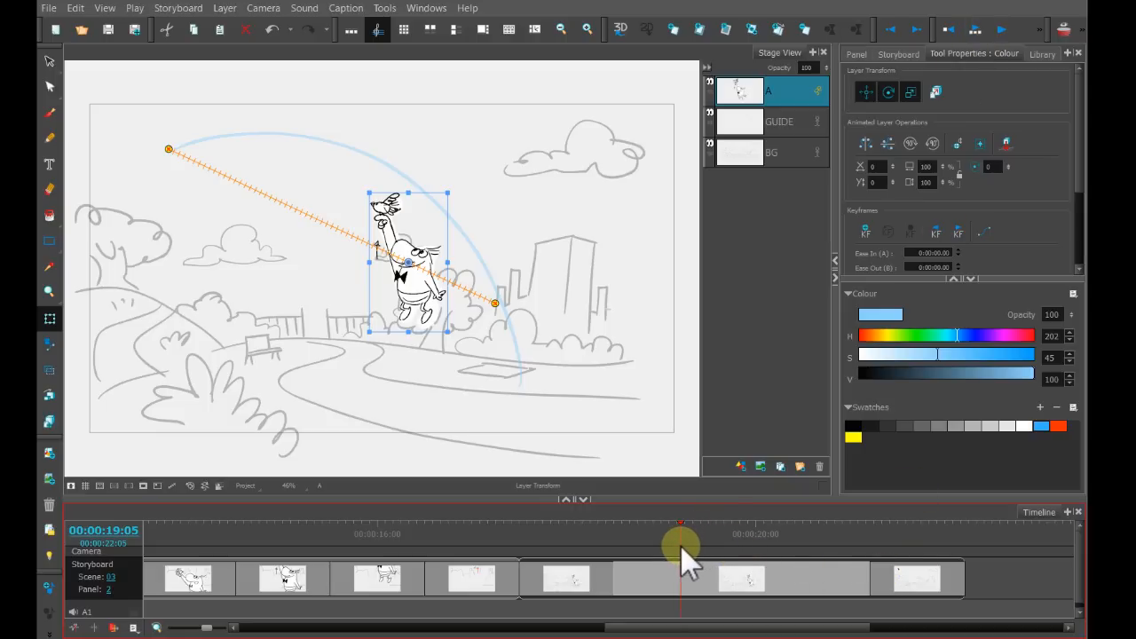
left_click_drag(682, 530, 620, 531)
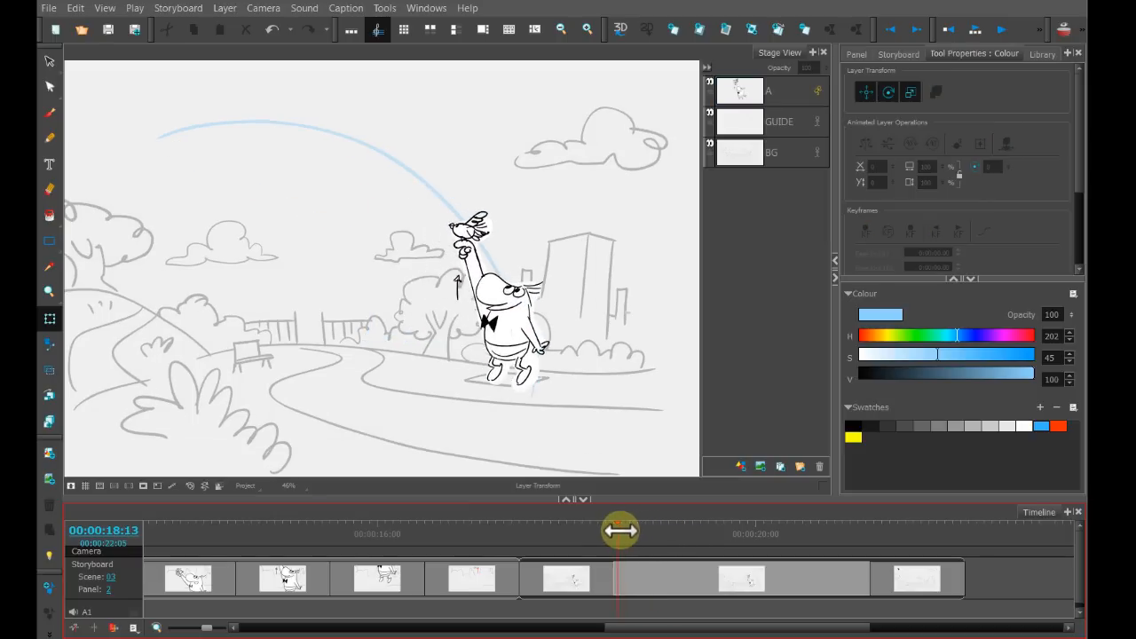
left_click_drag(621, 531, 830, 588)
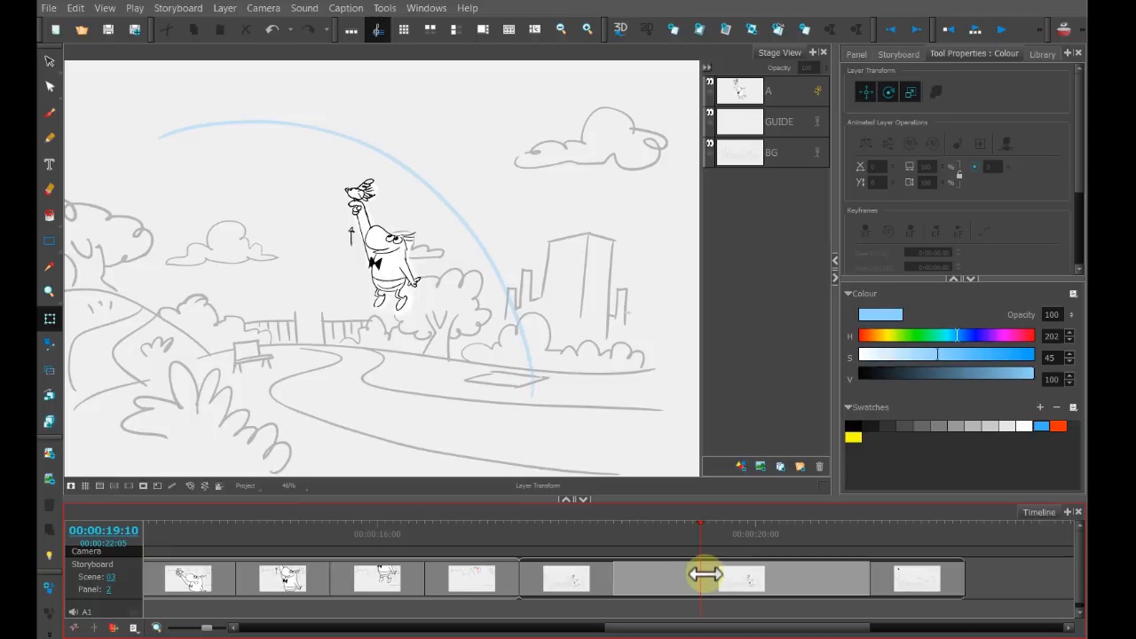
left_click_drag(701, 575, 806, 588)
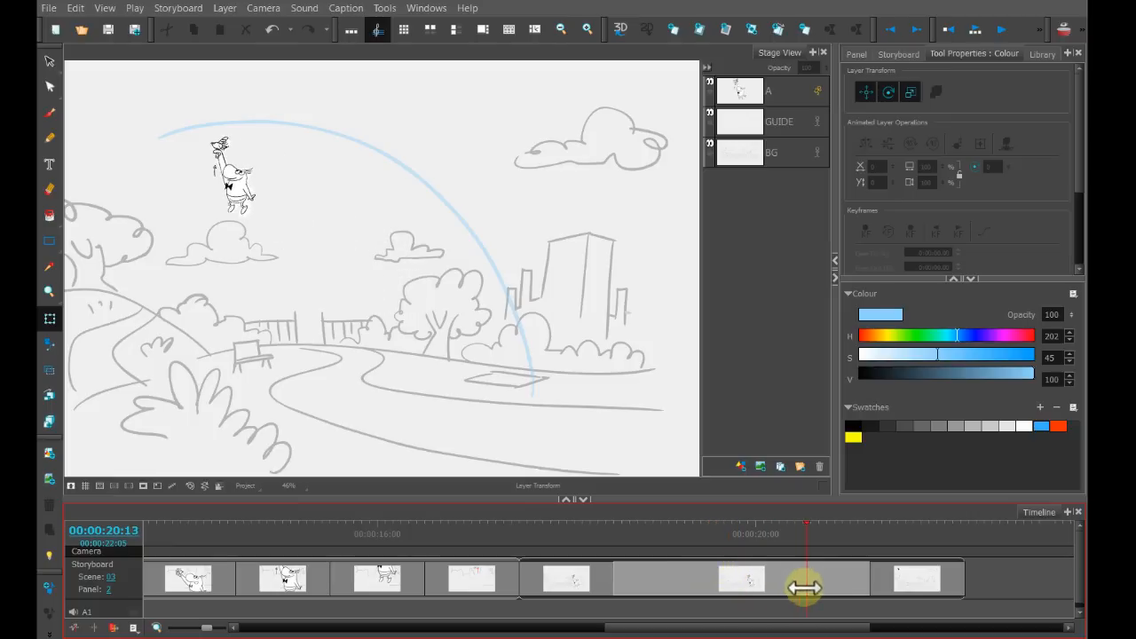
left_click_drag(806, 588, 743, 600)
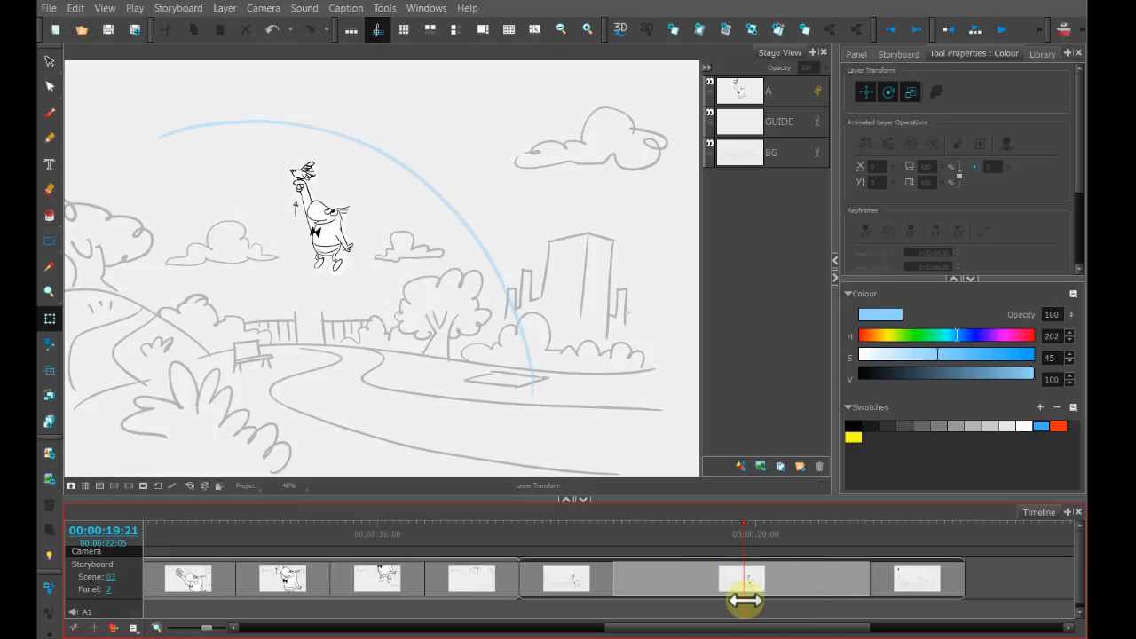
left_click(767, 90)
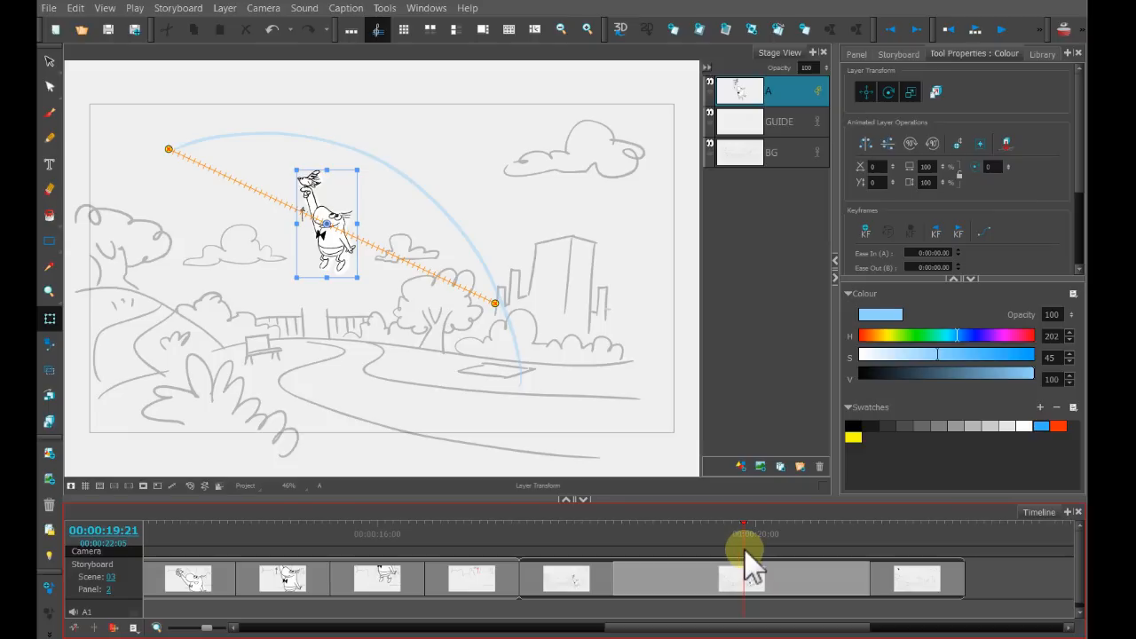
mouse_move(714, 351)
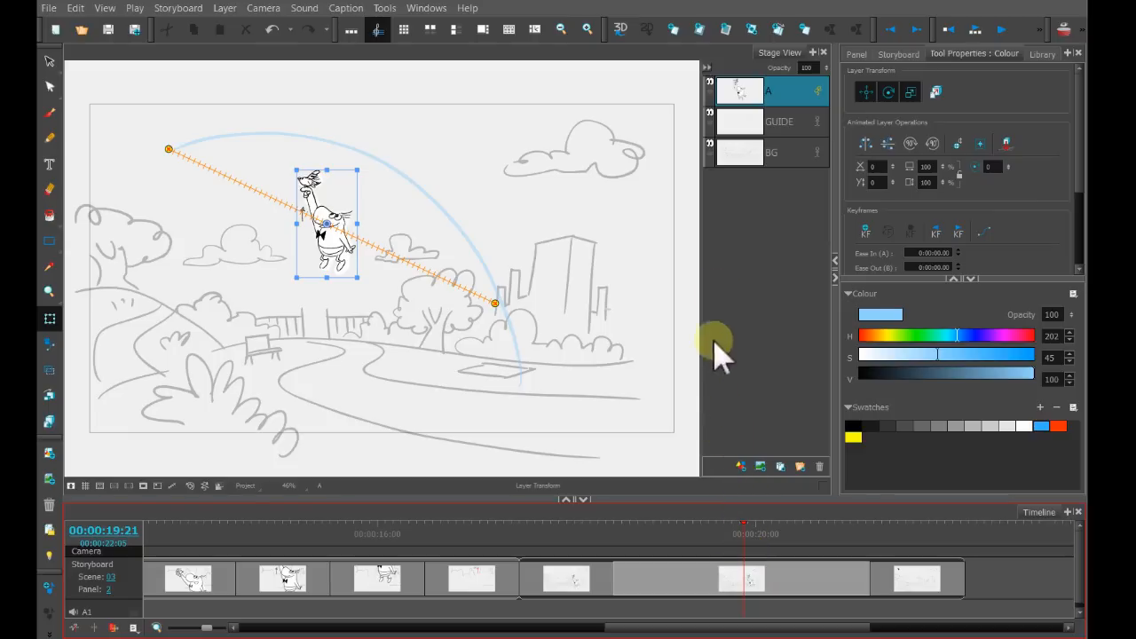
mouse_move(873, 263)
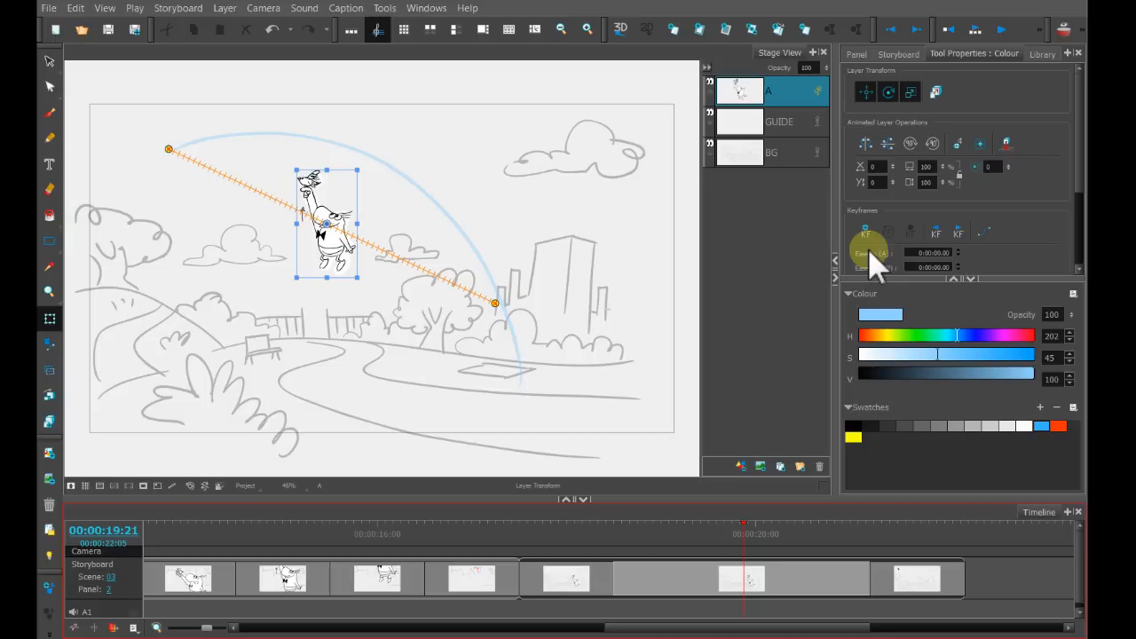
mouse_move(417, 287)
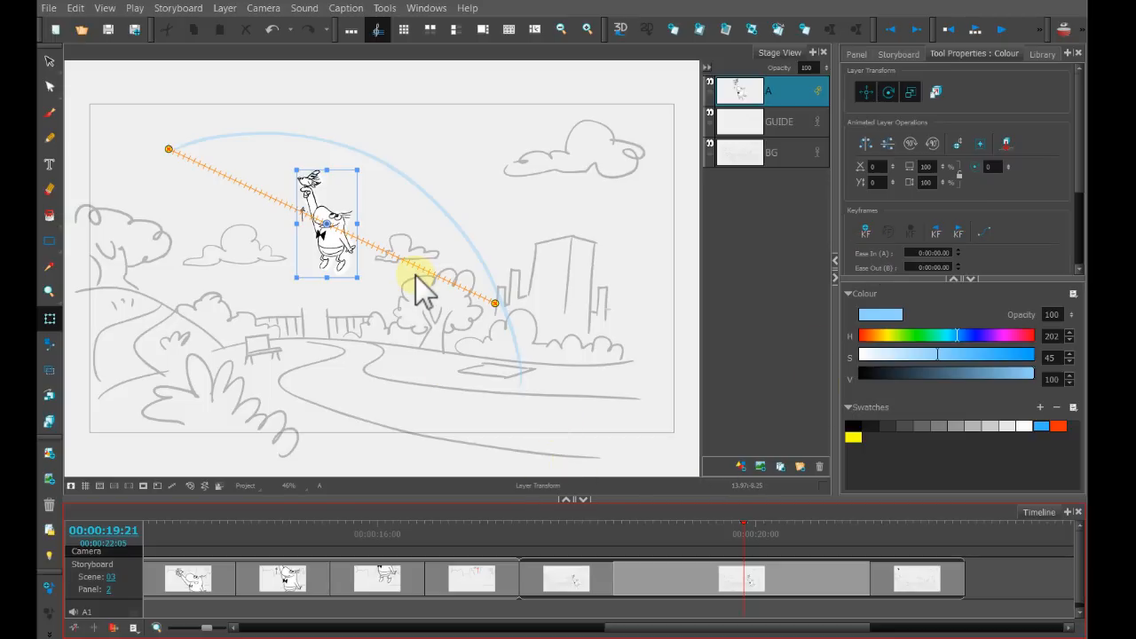
mouse_move(737, 240)
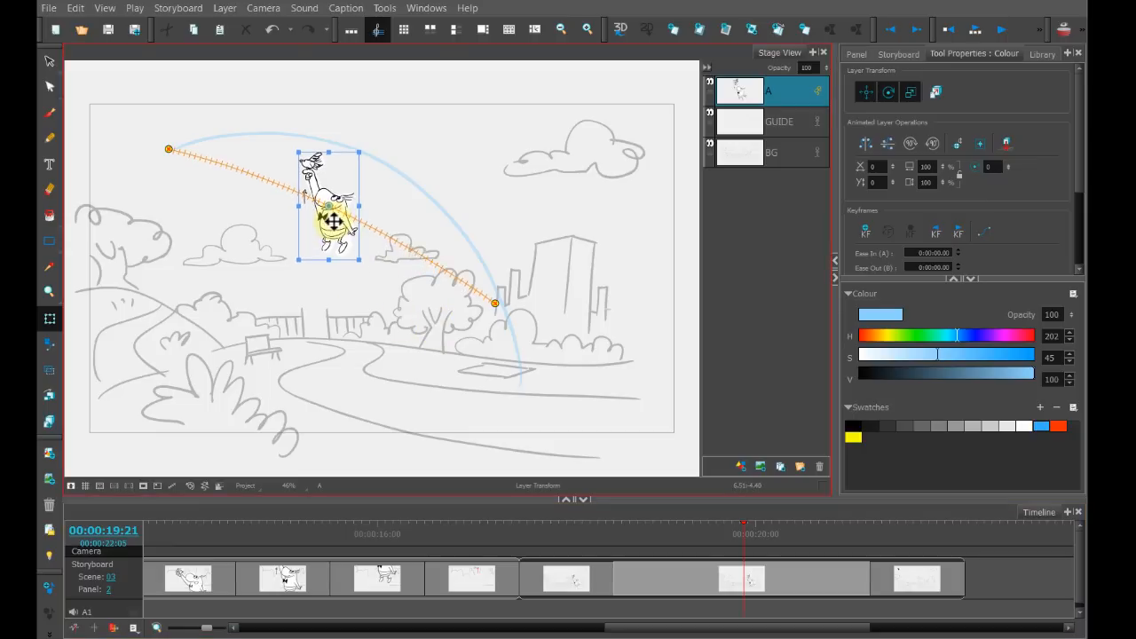
Step: Drag Lenny's middle keyframe position up onto the top of the blue arc, curving his path
left_click_drag(328, 222, 355, 174)
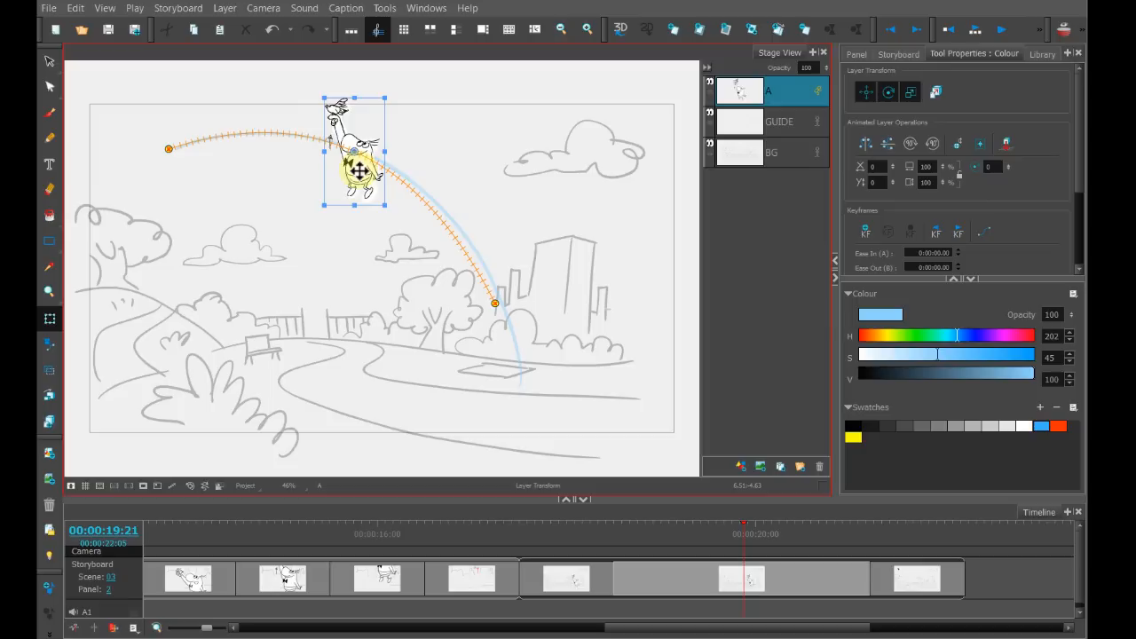
left_click_drag(355, 174, 358, 160)
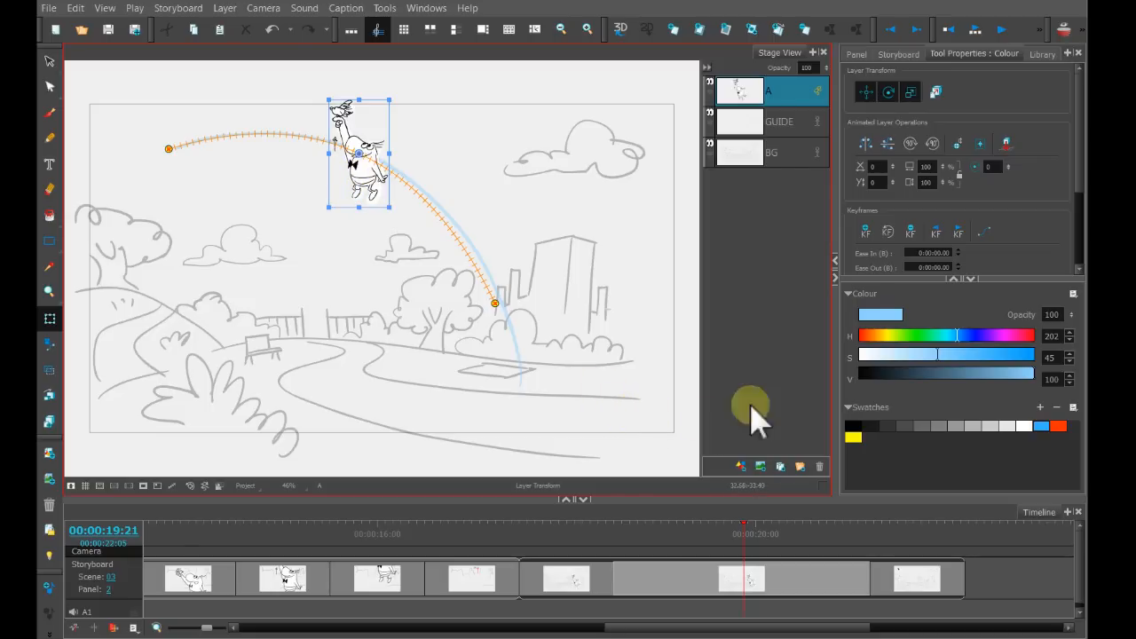
left_click(614, 523)
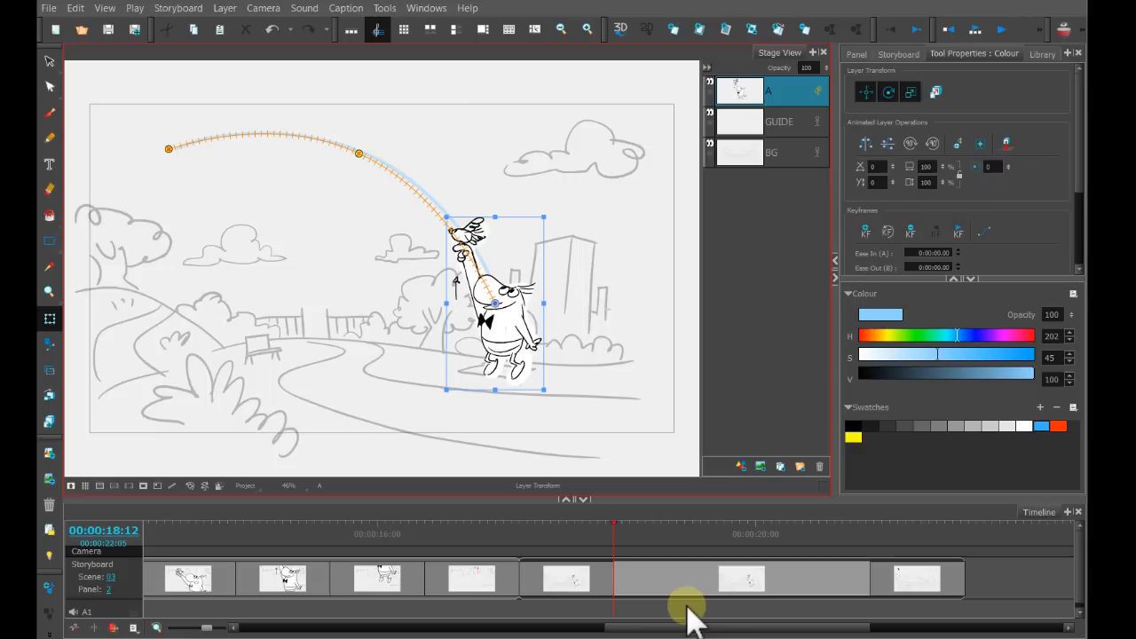
Step: Reorder the GUIDE layer below BG so the arc is hidden
left_click(974, 28)
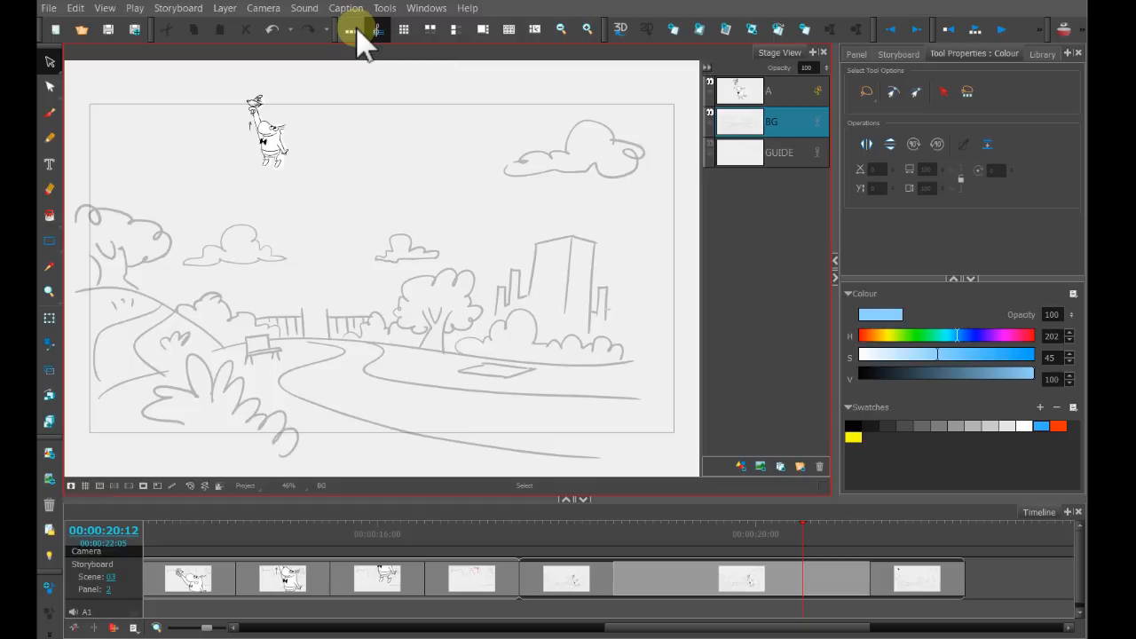
mouse_move(364, 32)
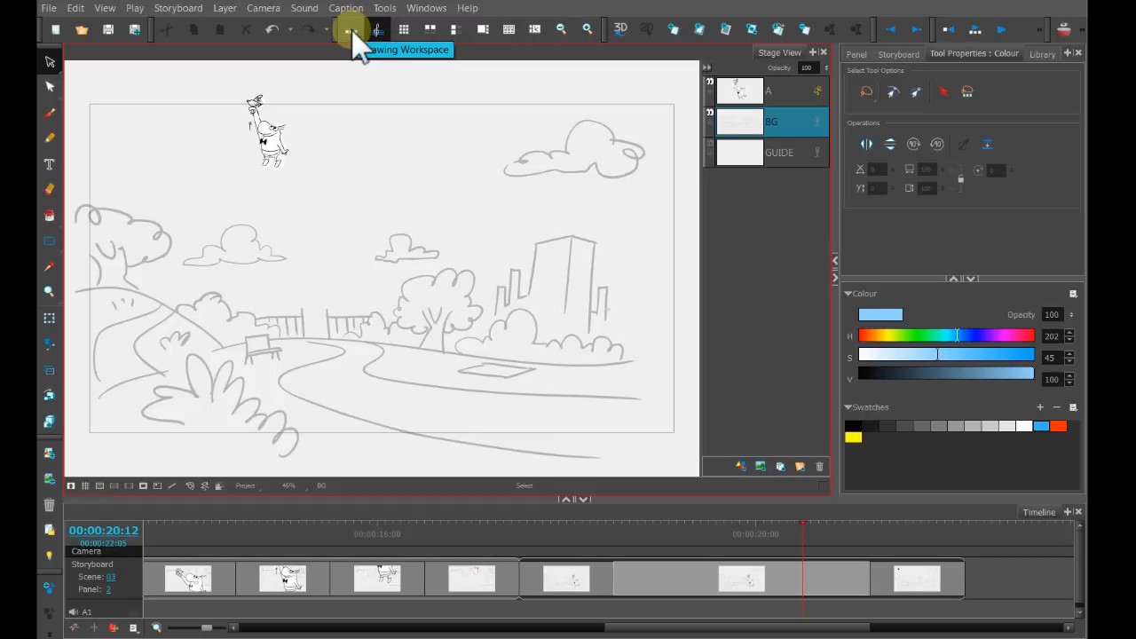